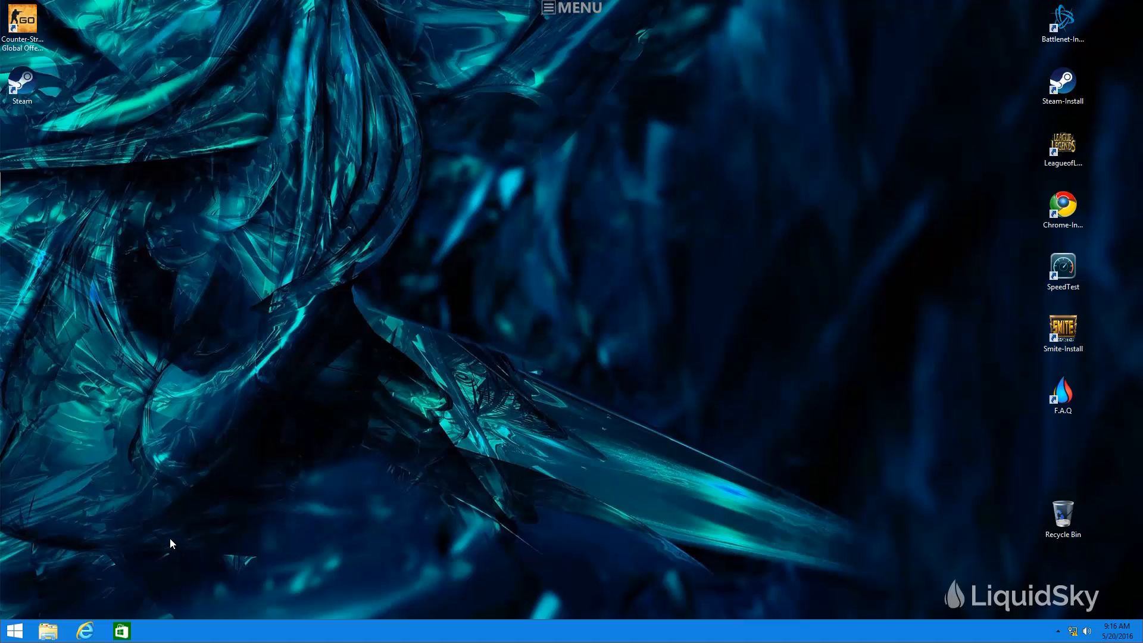
{"action": "mouse_move", "coordinate": [164, 537]}
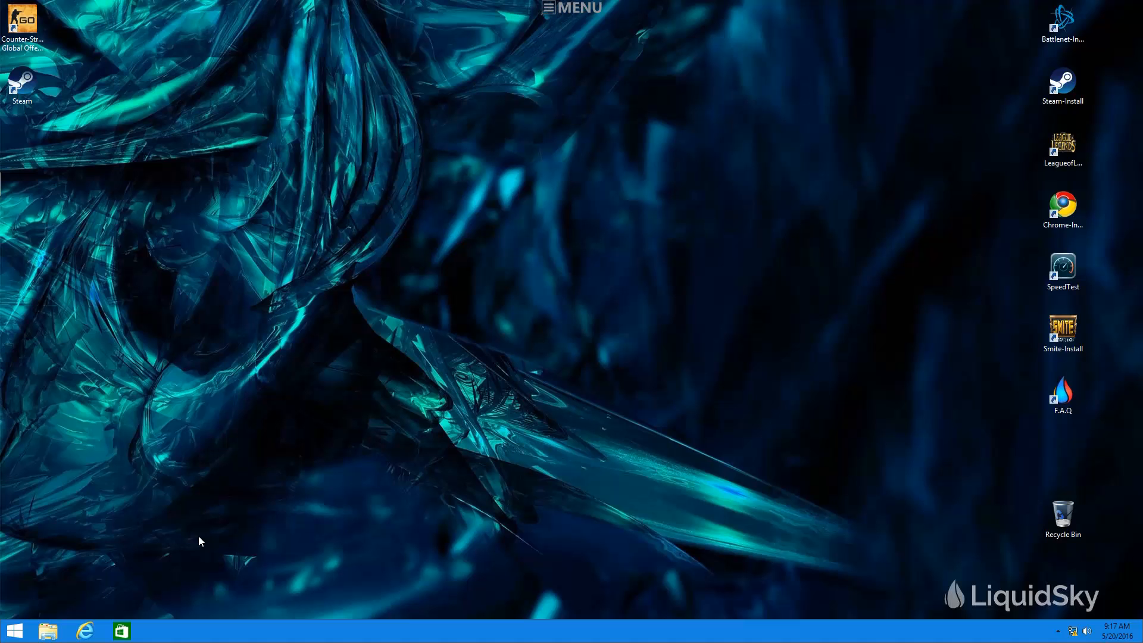
{"action": "mouse_move", "coordinate": [1062, 80]}
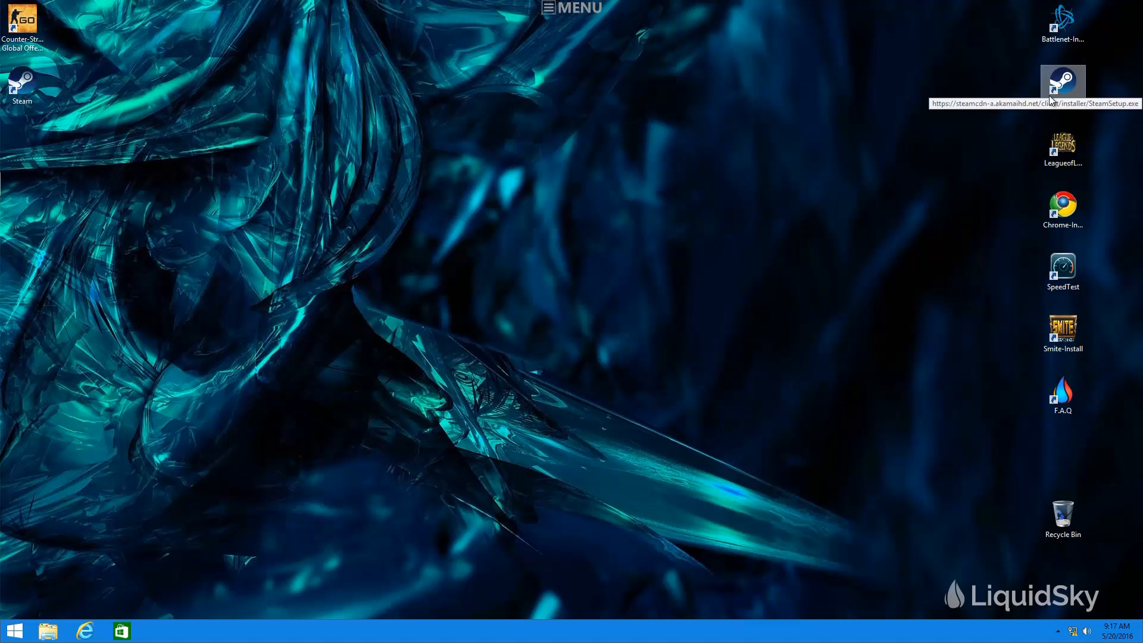
{"action": "mouse_move", "coordinate": [1062, 211]}
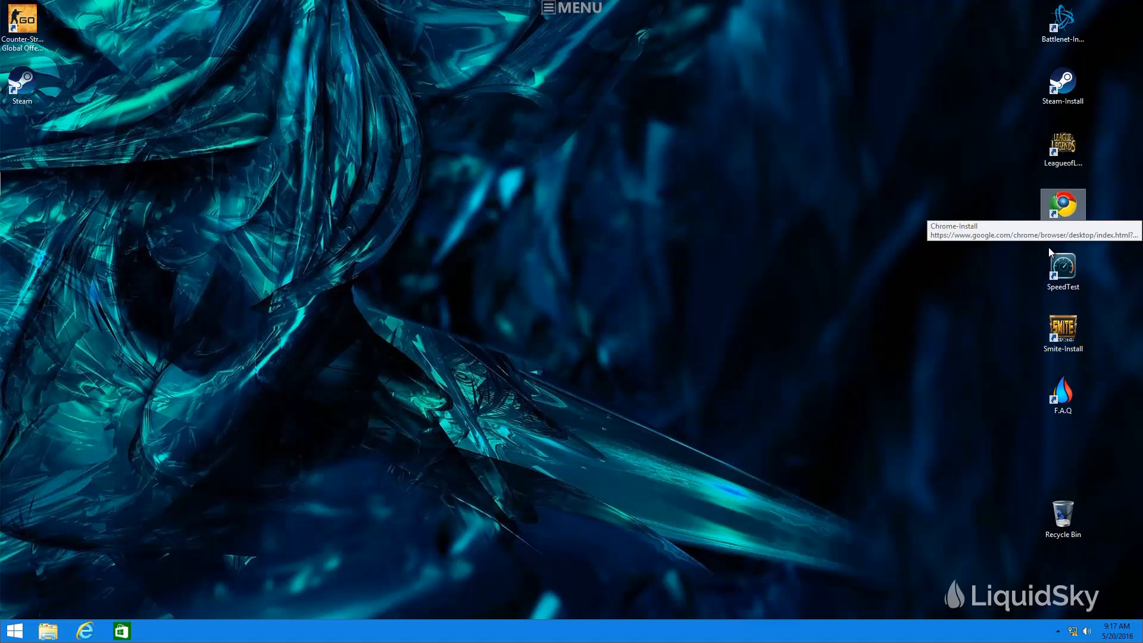
{"action": "mouse_move", "coordinate": [990, 285]}
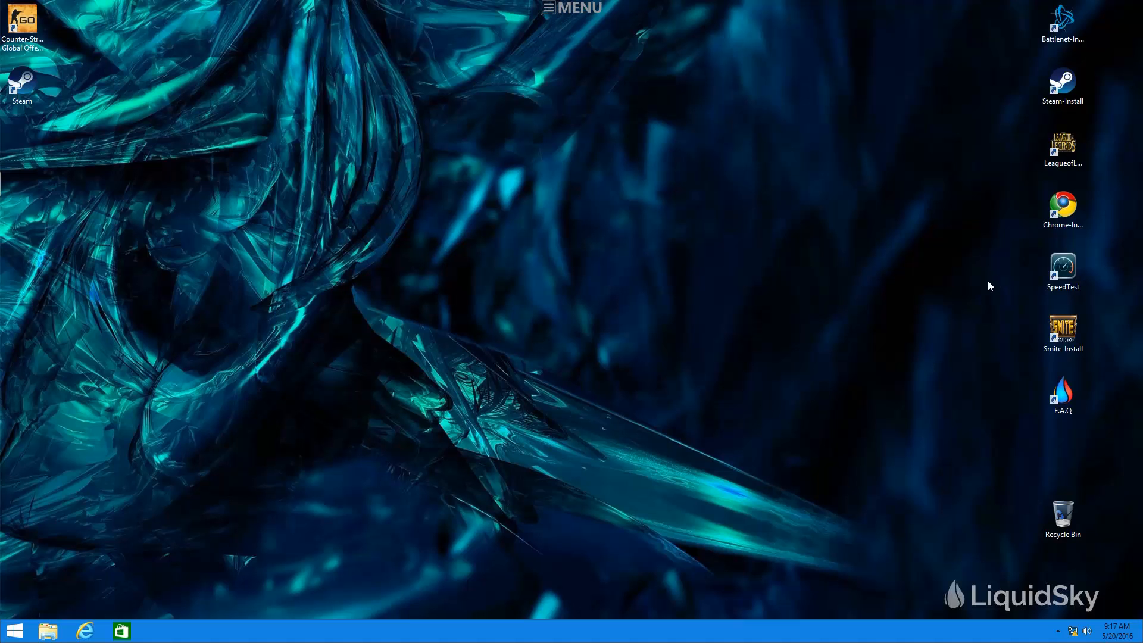
{"action": "mouse_move", "coordinate": [992, 285]}
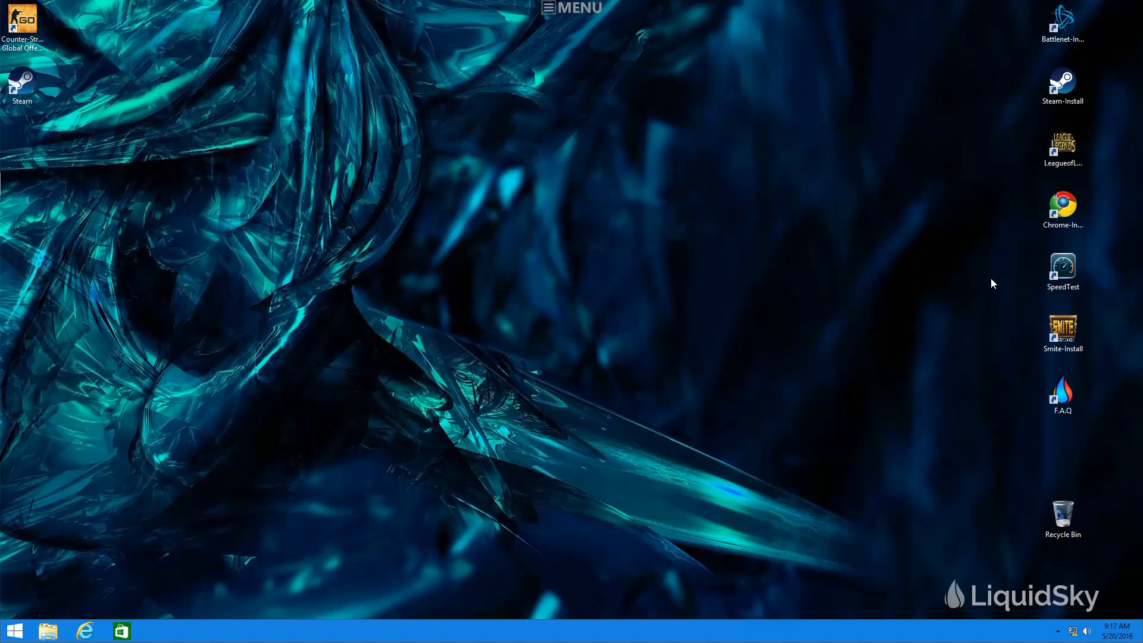
Bring up the LiquidSky menu overlay showing quality, 29/100 Gb storage and 533 credits.
{"action": "left_click", "coordinate": [1063, 82]}
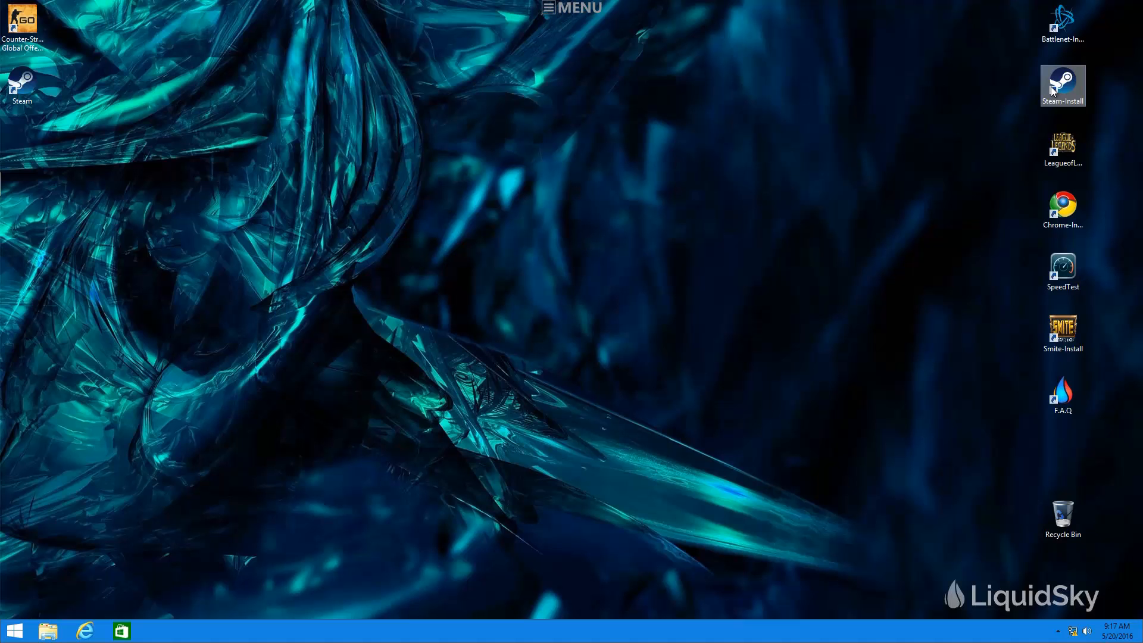
{"action": "mouse_move", "coordinate": [1062, 87]}
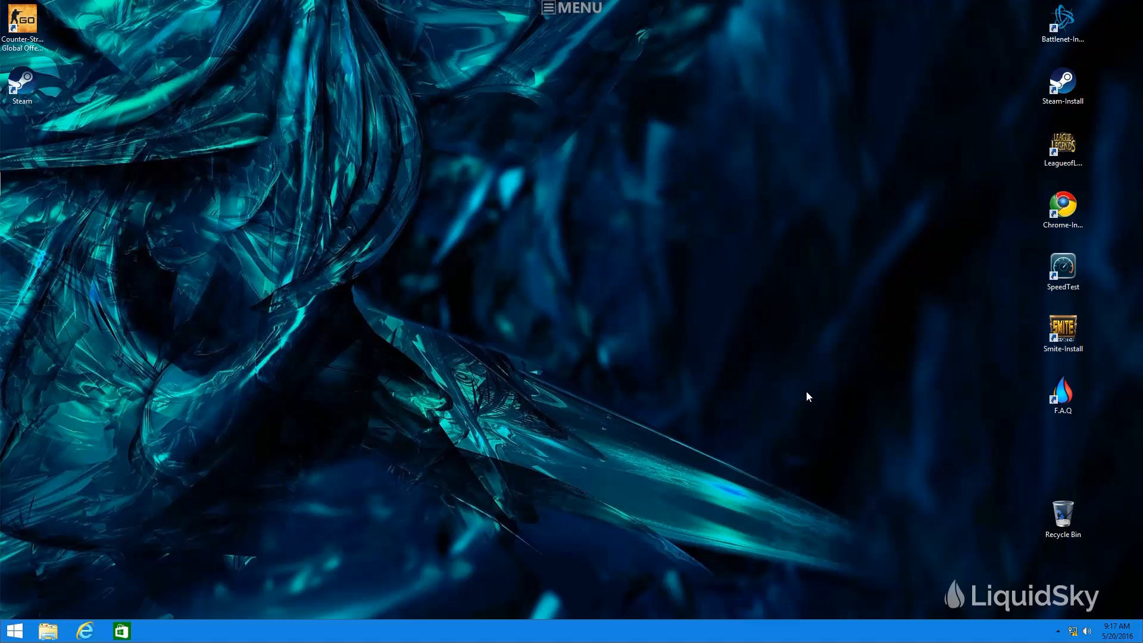
{"action": "mouse_move", "coordinate": [1062, 206]}
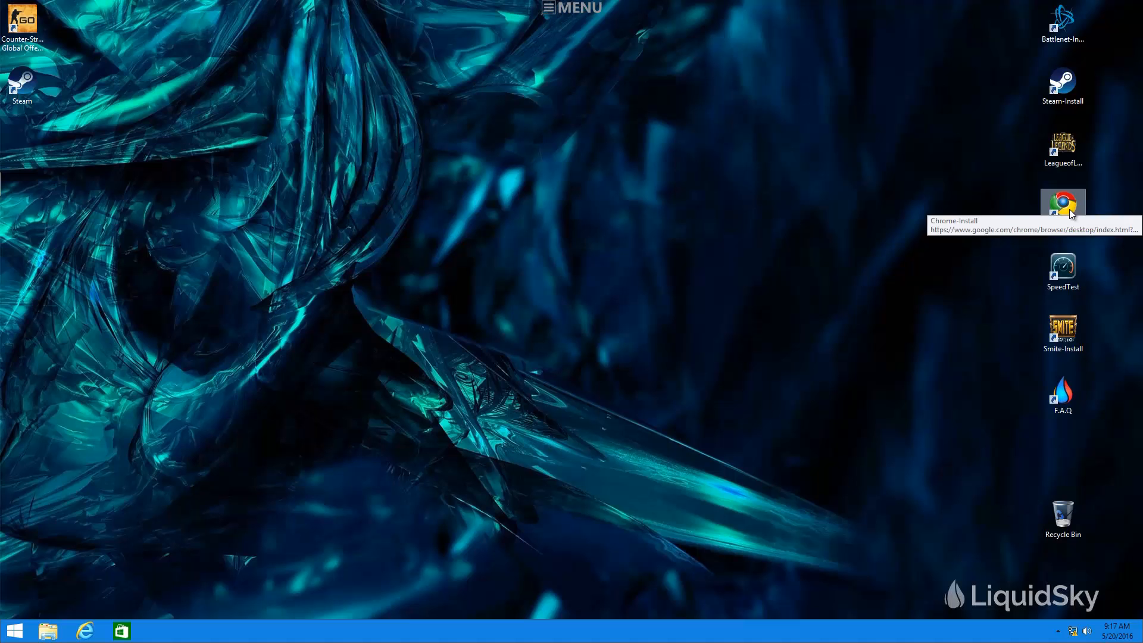
{"action": "mouse_move", "coordinate": [951, 314]}
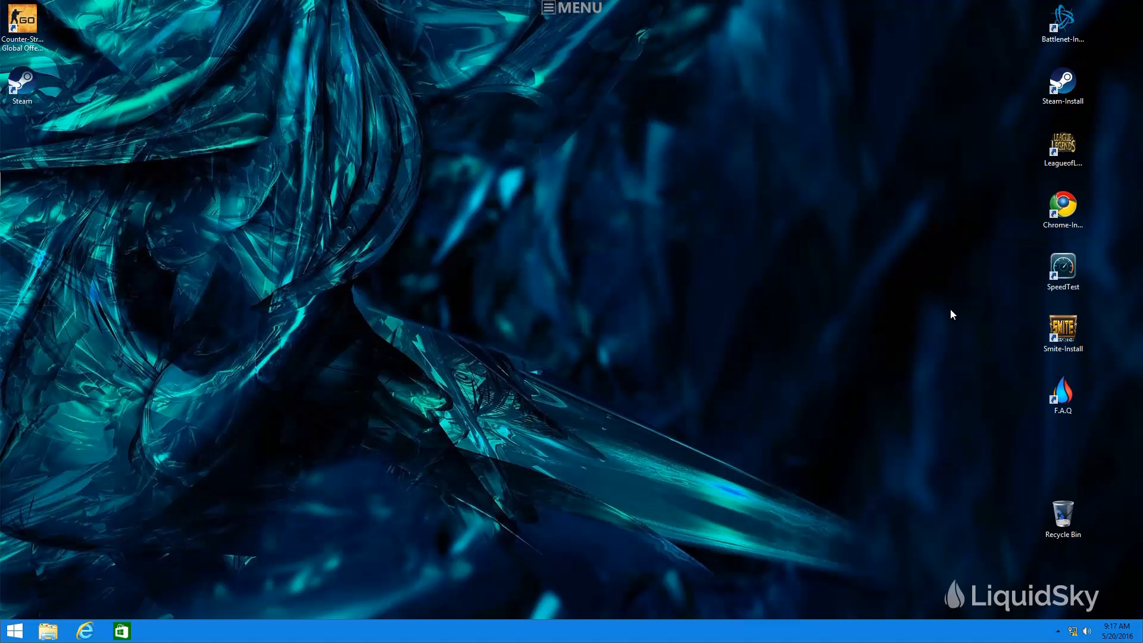
{"action": "mouse_move", "coordinate": [1061, 270]}
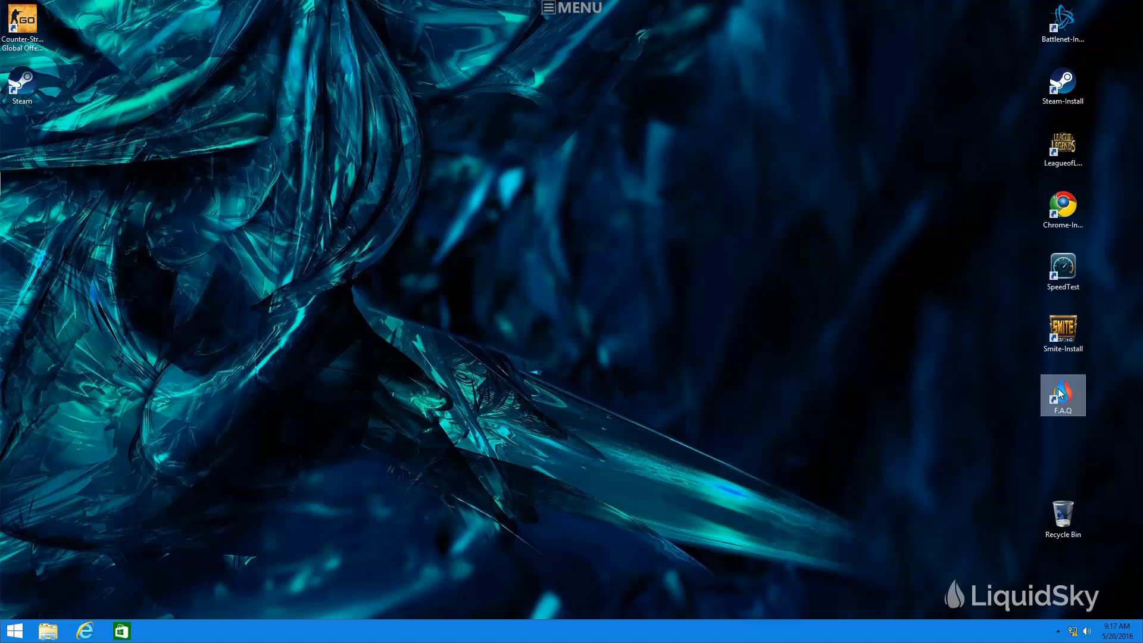
{"action": "mouse_move", "coordinate": [1062, 395]}
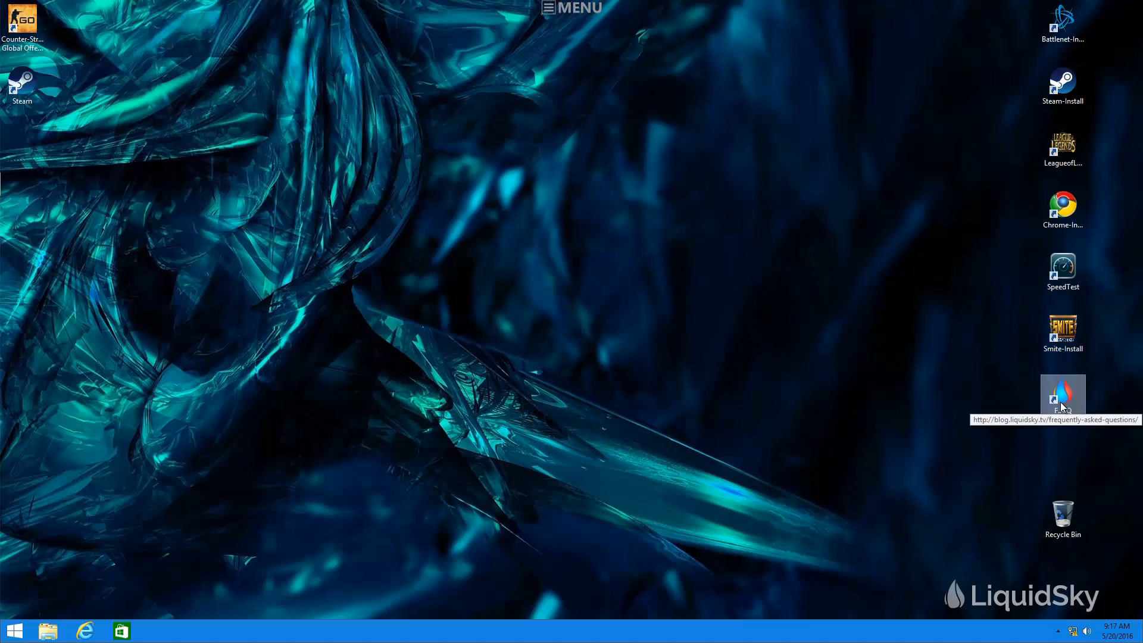
{"action": "mouse_move", "coordinate": [713, 474]}
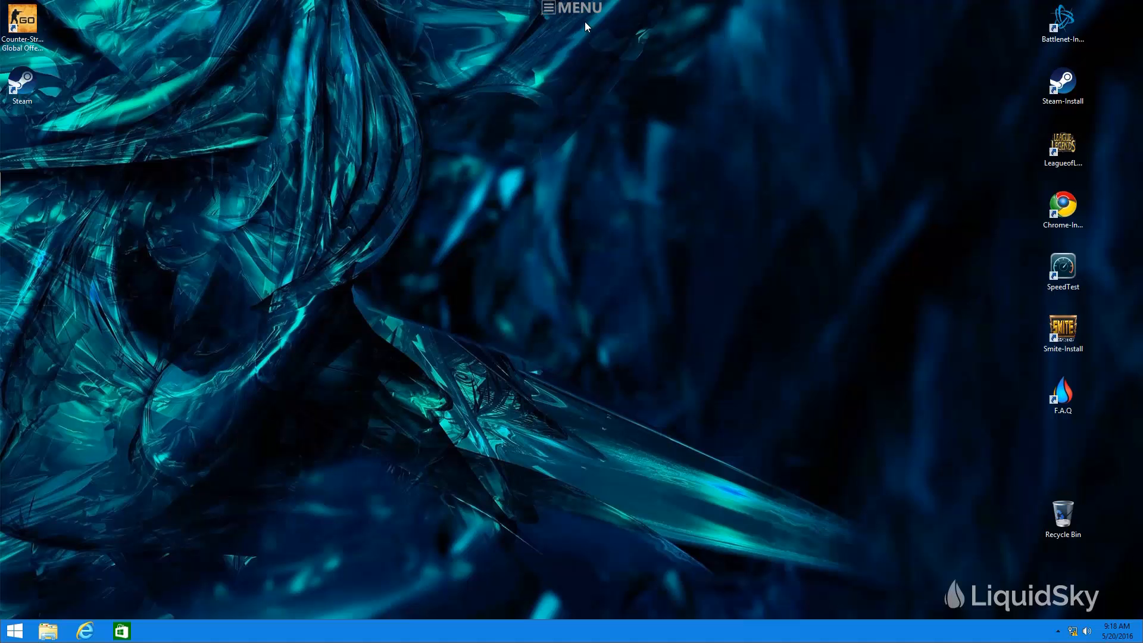
{"action": "mouse_move", "coordinate": [583, 24]}
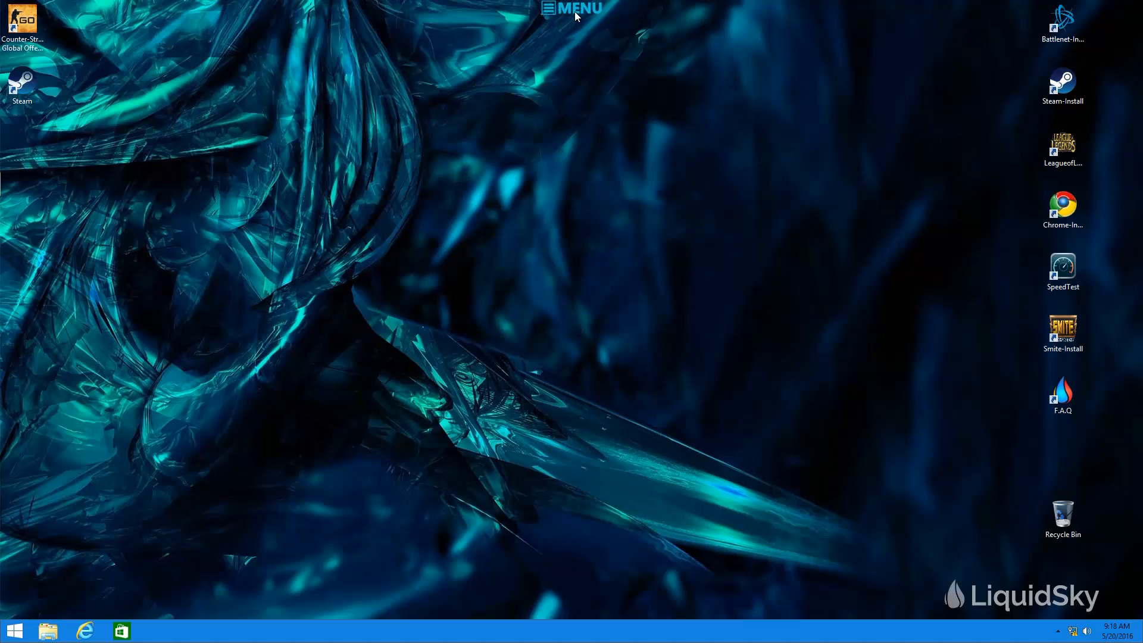
{"action": "left_click", "coordinate": [575, 8]}
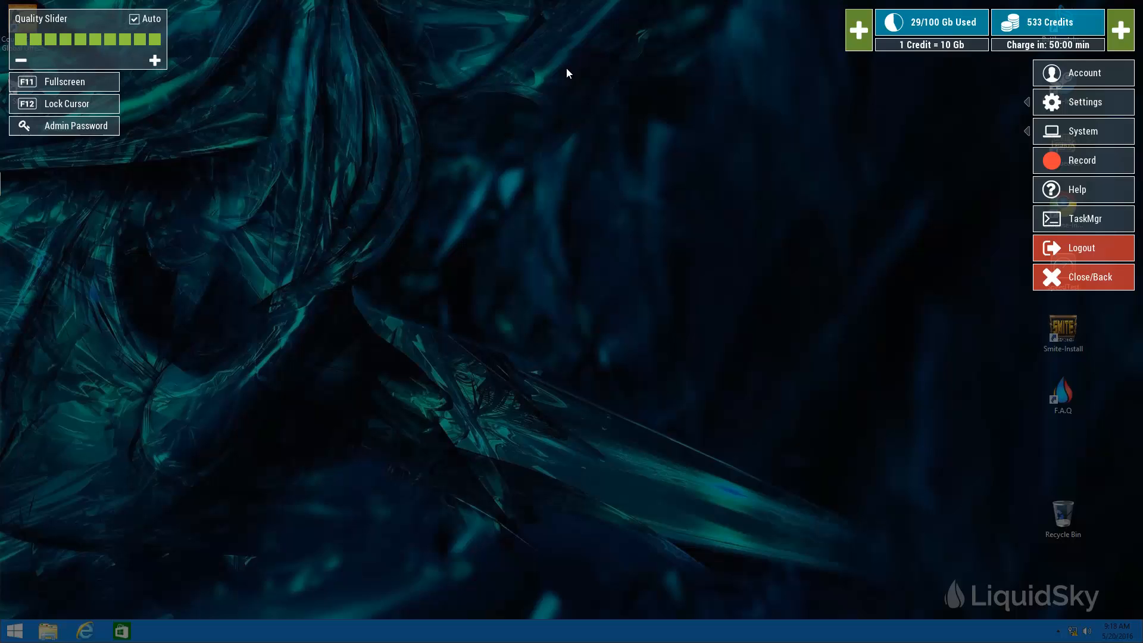
{"action": "mouse_move", "coordinate": [551, 103]}
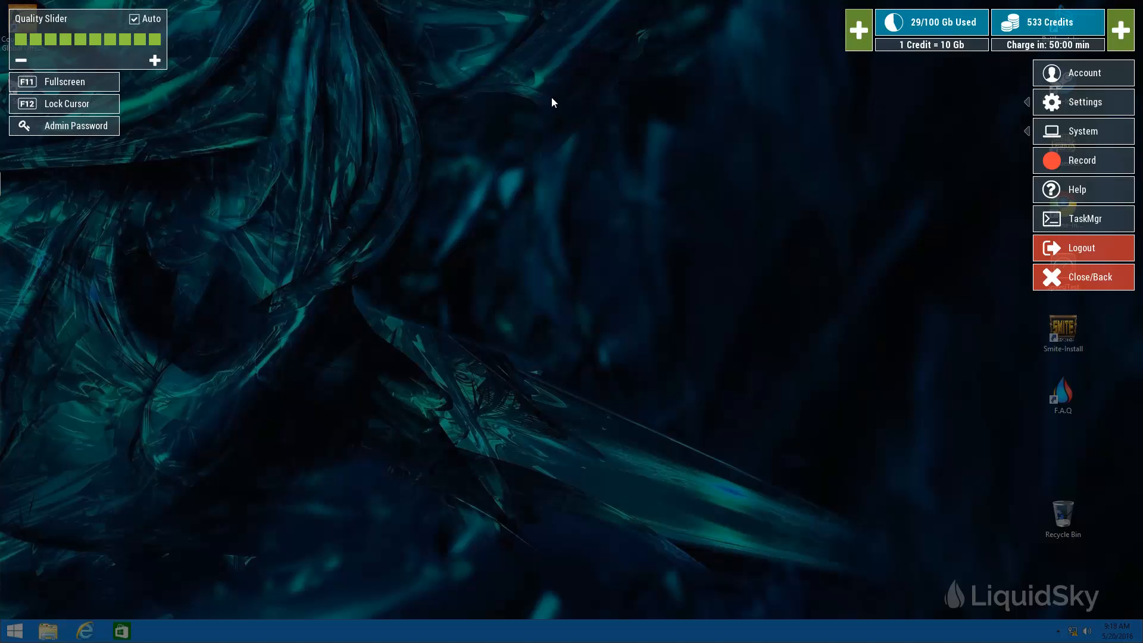
{"action": "mouse_move", "coordinate": [223, 38]}
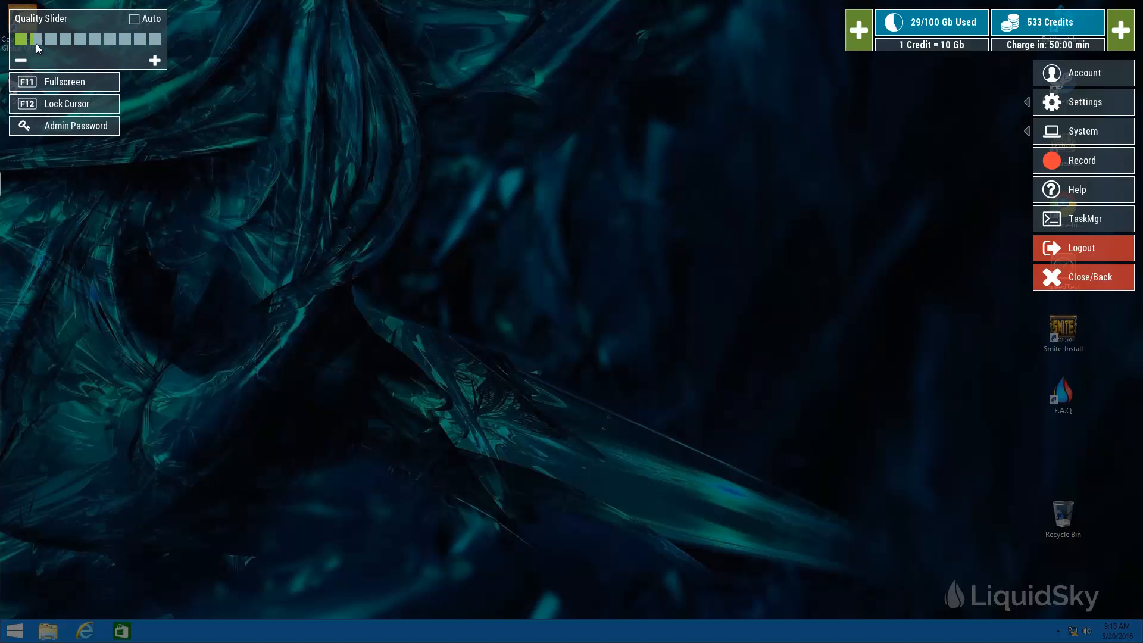
Raise streaming quality to about half, then switch automatic quality adjustment back on.
{"action": "left_click", "coordinate": [154, 59]}
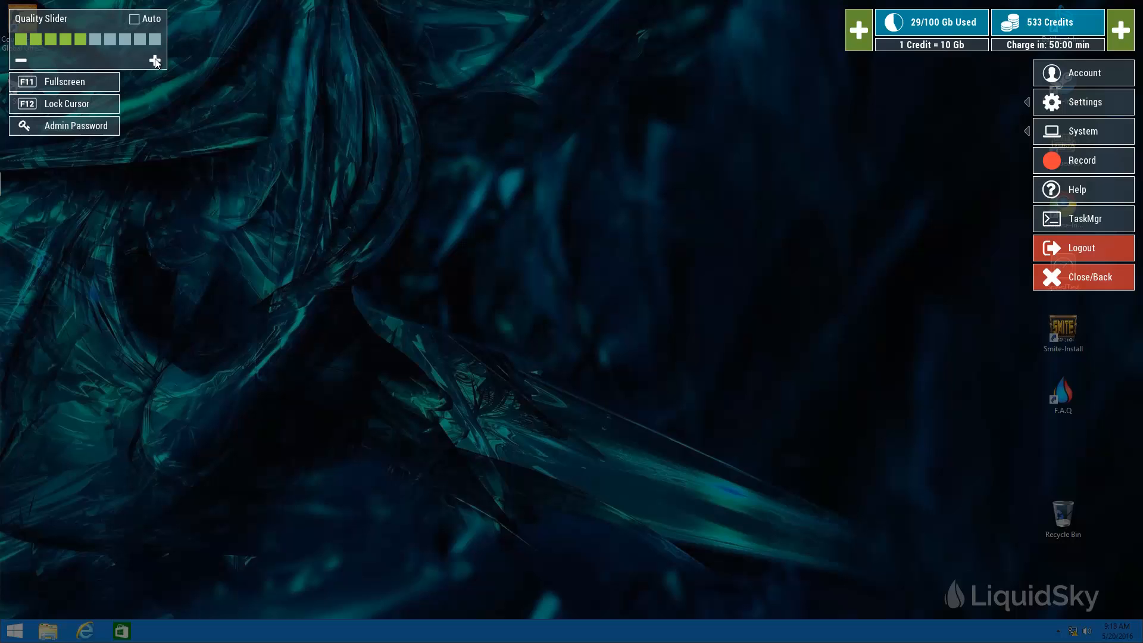
{"action": "left_click", "coordinate": [134, 18]}
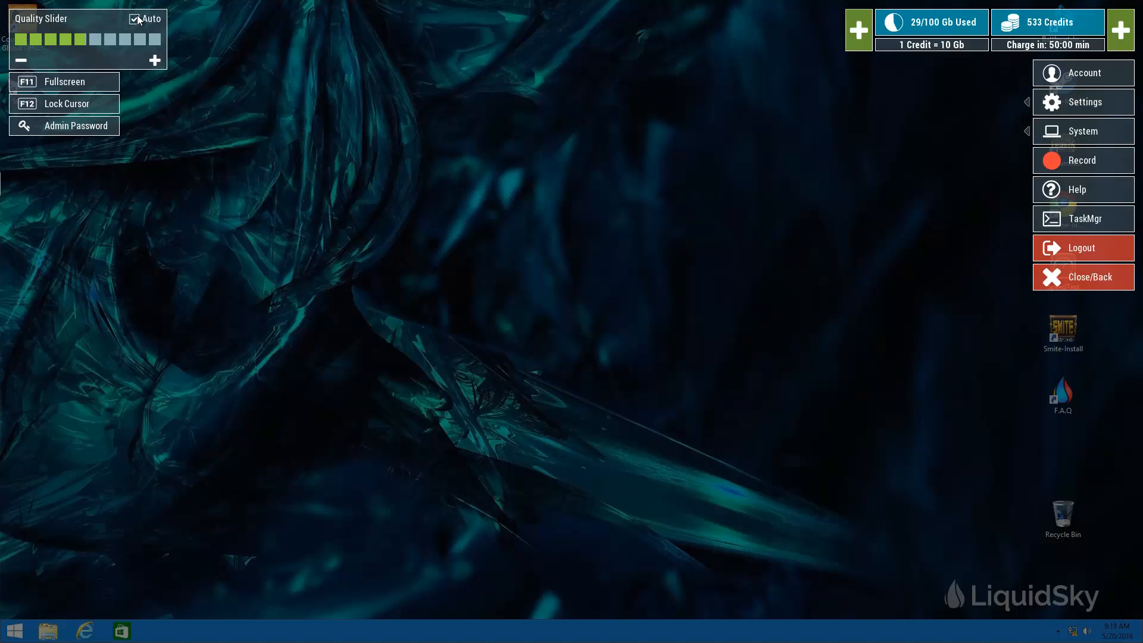
{"action": "mouse_move", "coordinate": [133, 52]}
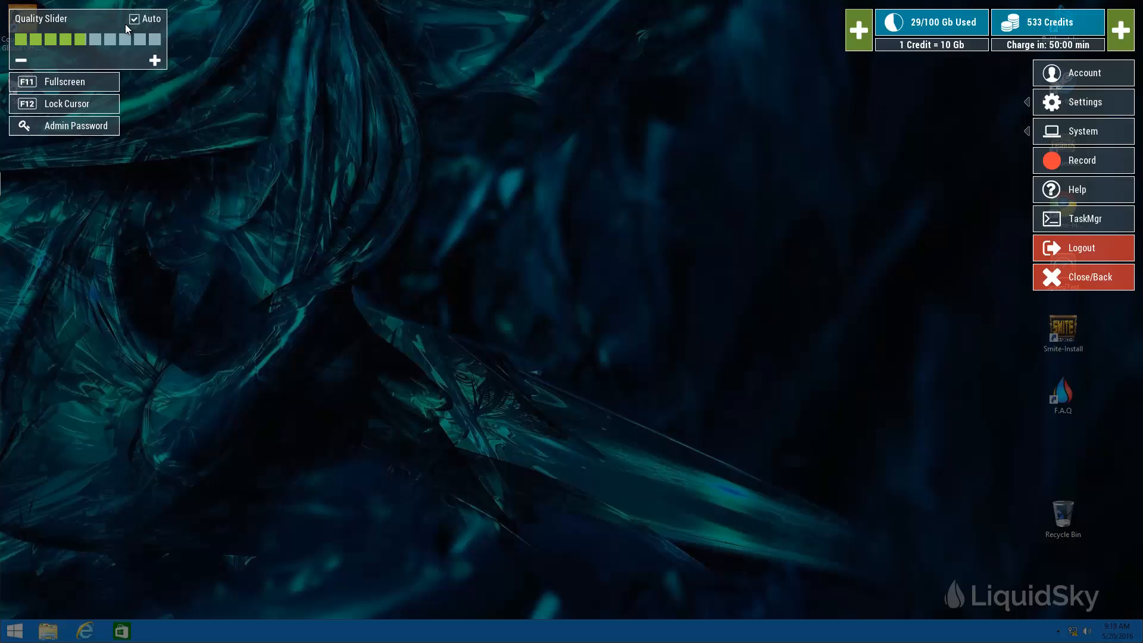
{"action": "mouse_move", "coordinate": [415, 105]}
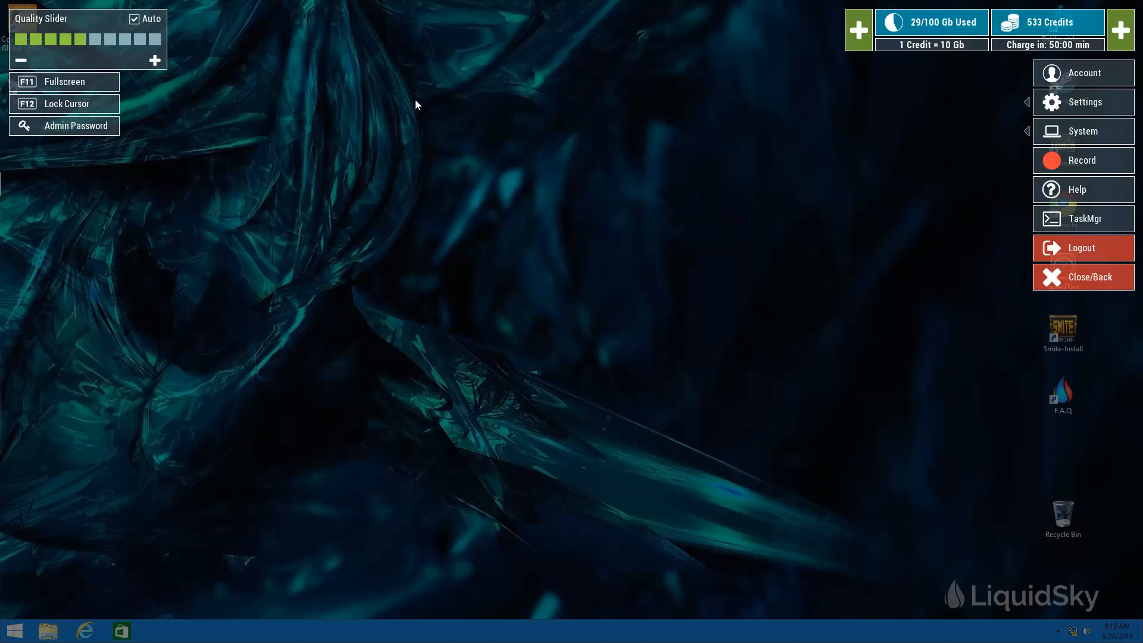
{"action": "mouse_move", "coordinate": [1084, 102]}
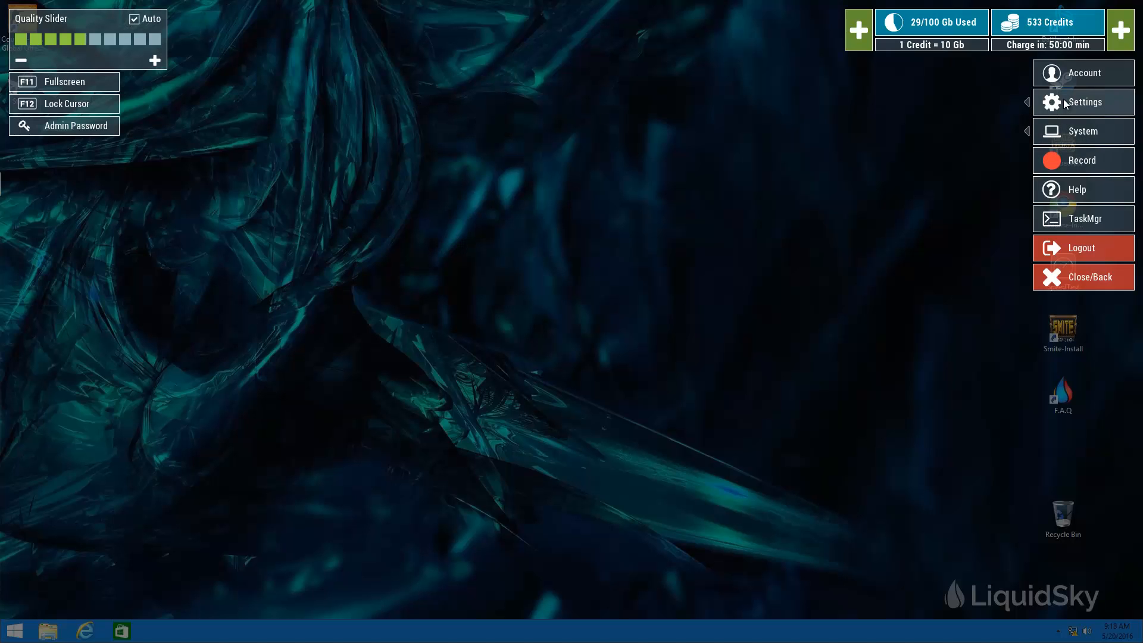
{"action": "left_click", "coordinate": [1083, 103]}
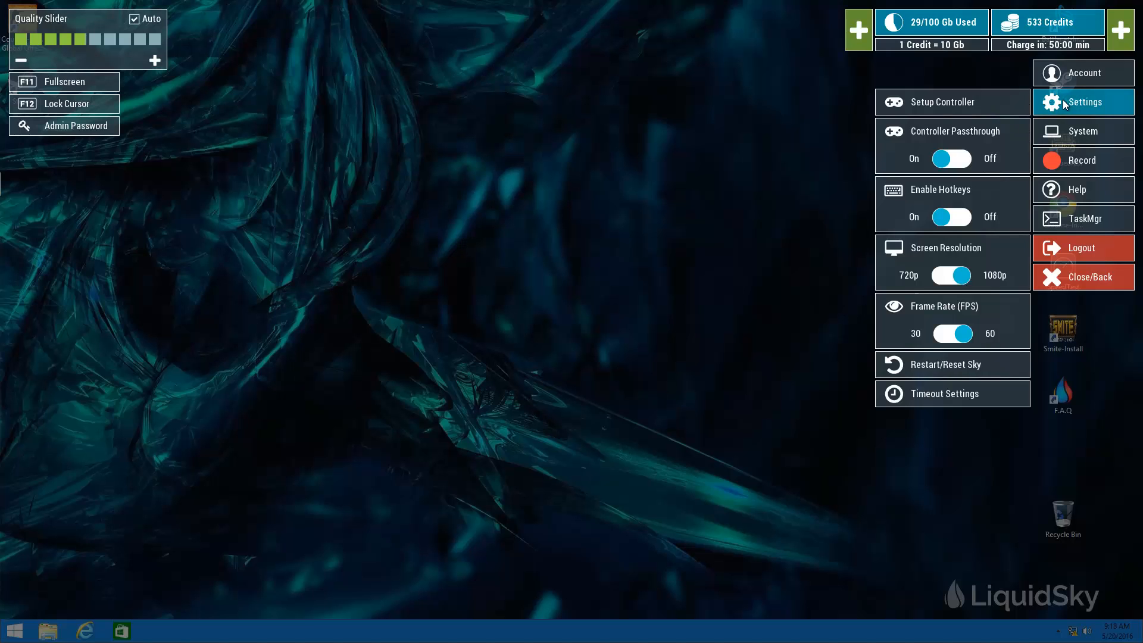
{"action": "mouse_move", "coordinate": [996, 148]}
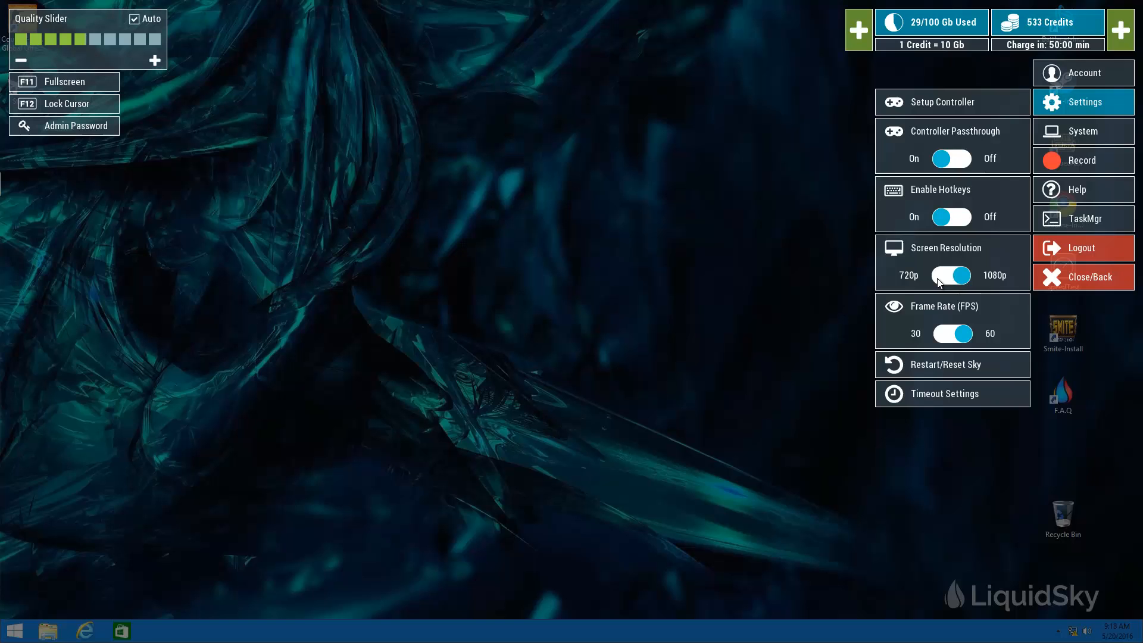
{"action": "left_click", "coordinate": [952, 334]}
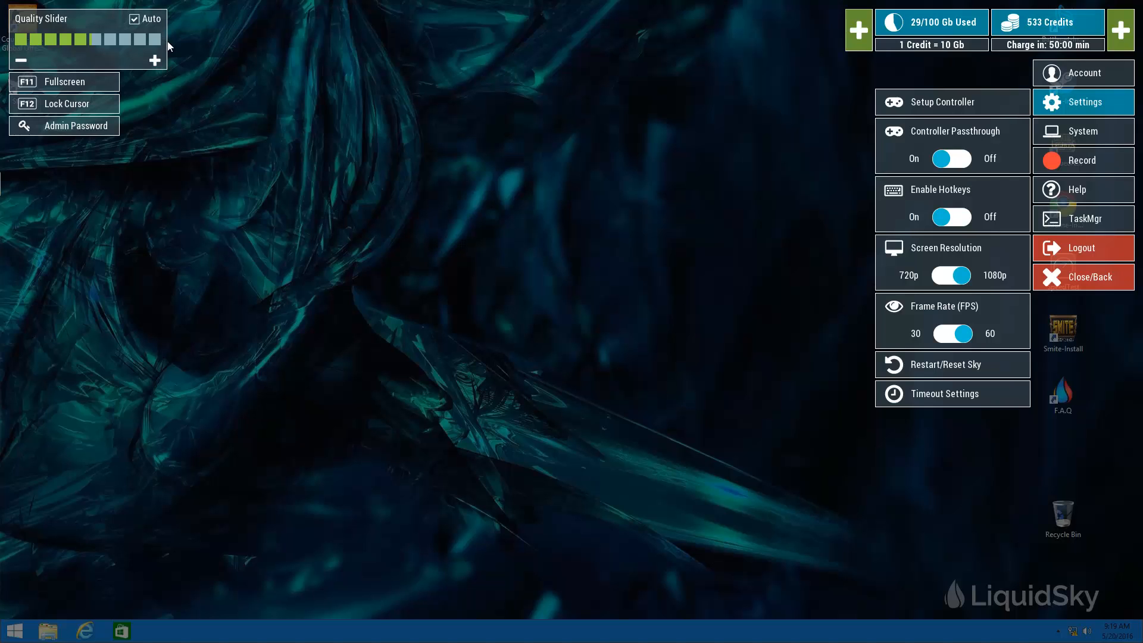
{"action": "left_click", "coordinate": [1082, 103]}
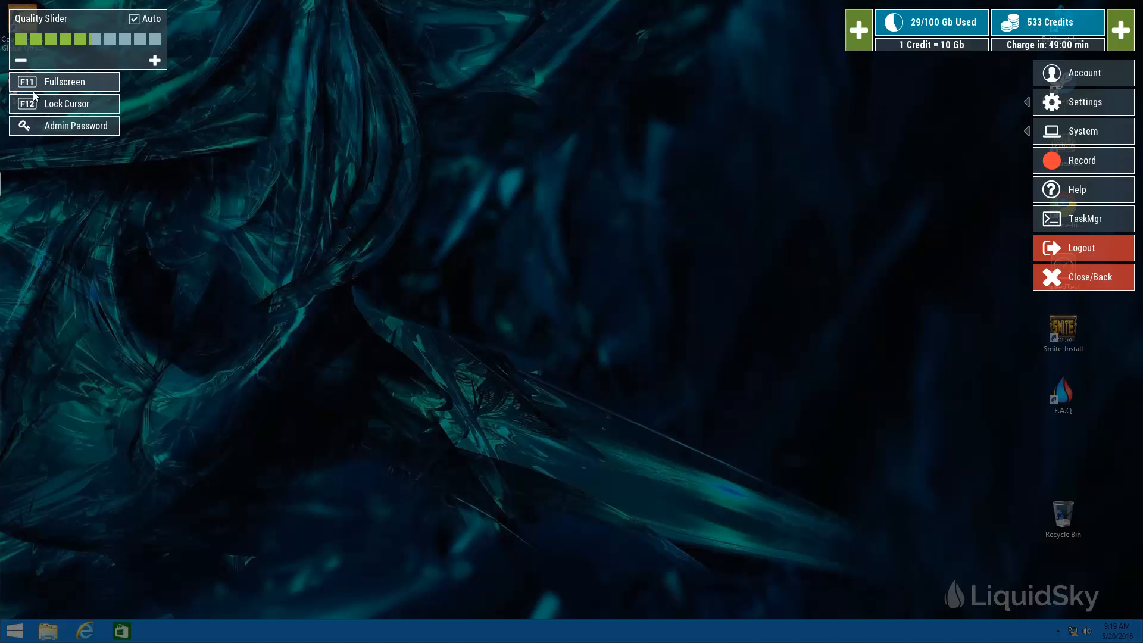
{"action": "mouse_move", "coordinate": [44, 87]}
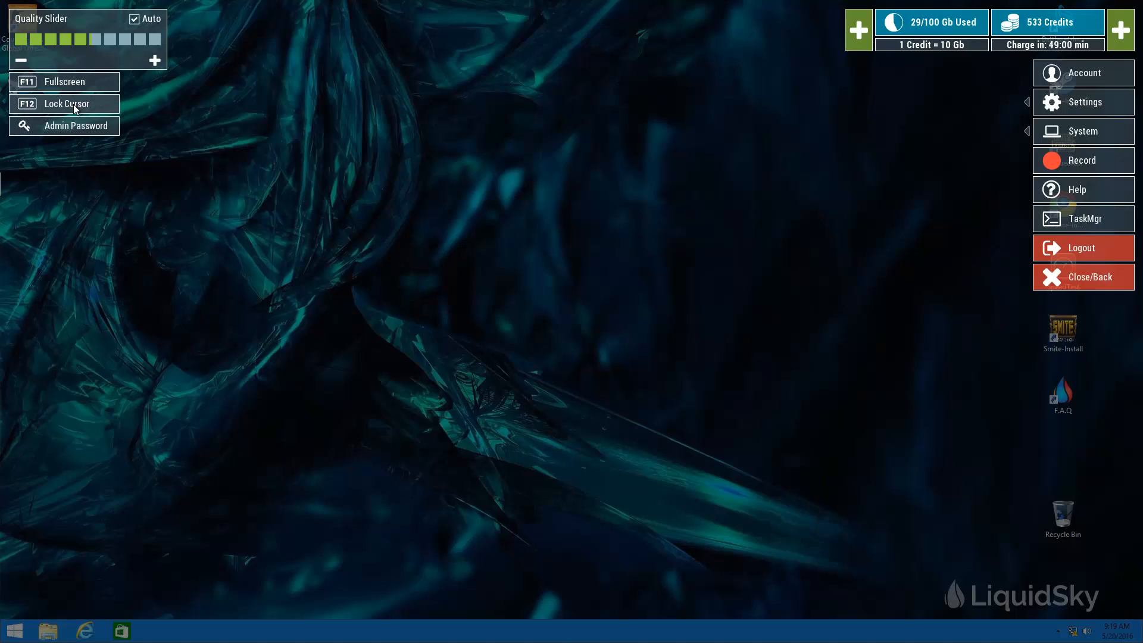
{"action": "mouse_move", "coordinate": [150, 111]}
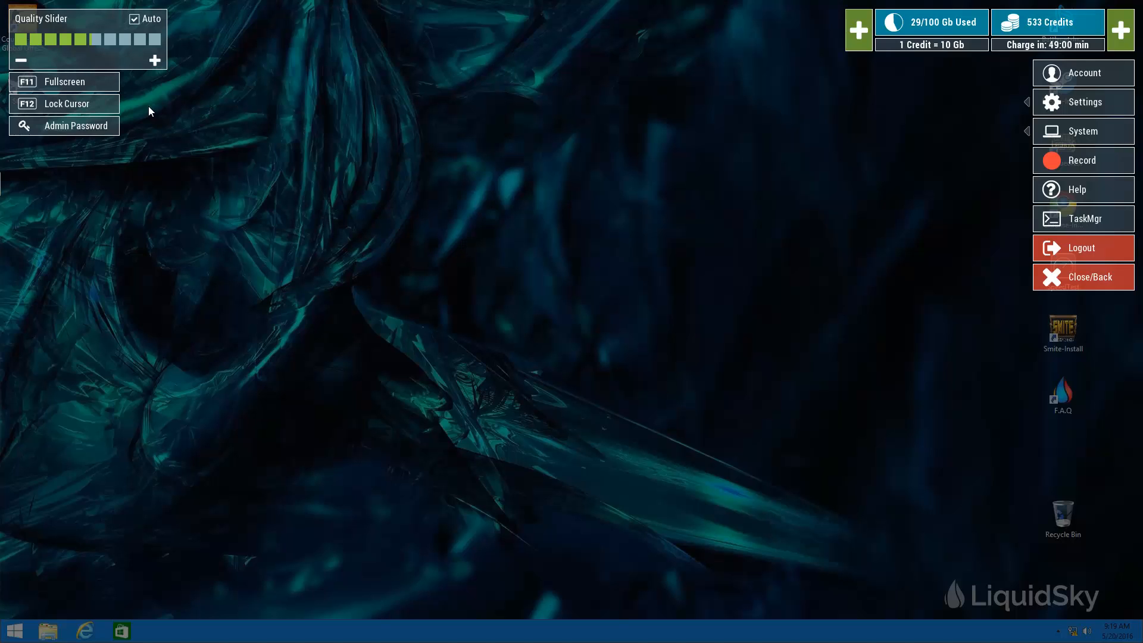
{"action": "mouse_move", "coordinate": [141, 108]}
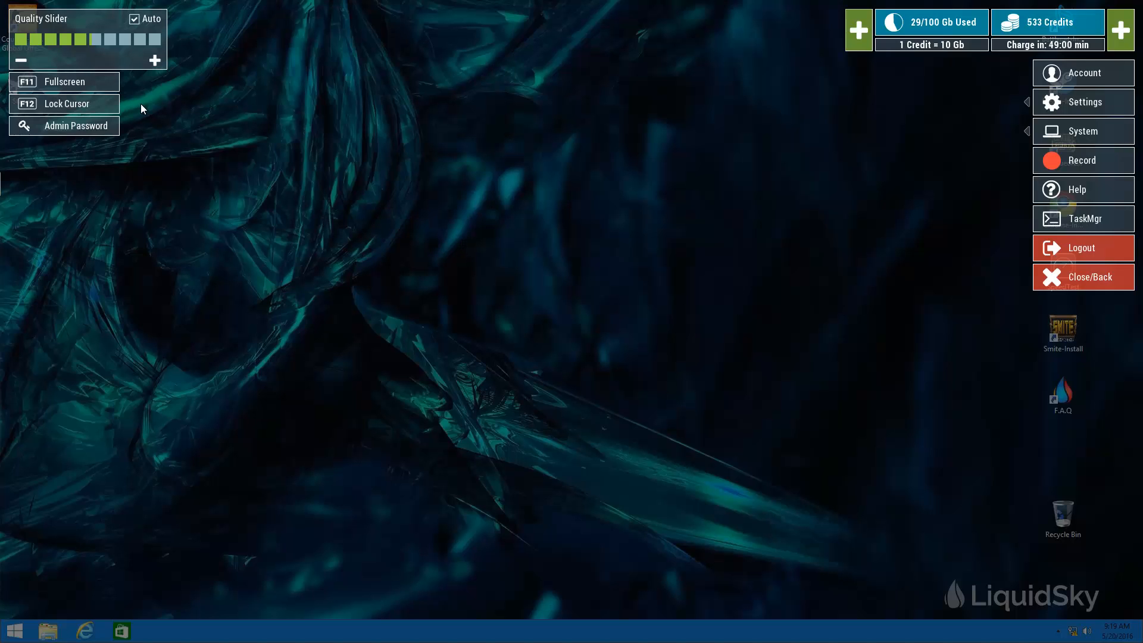
{"action": "mouse_move", "coordinate": [181, 133]}
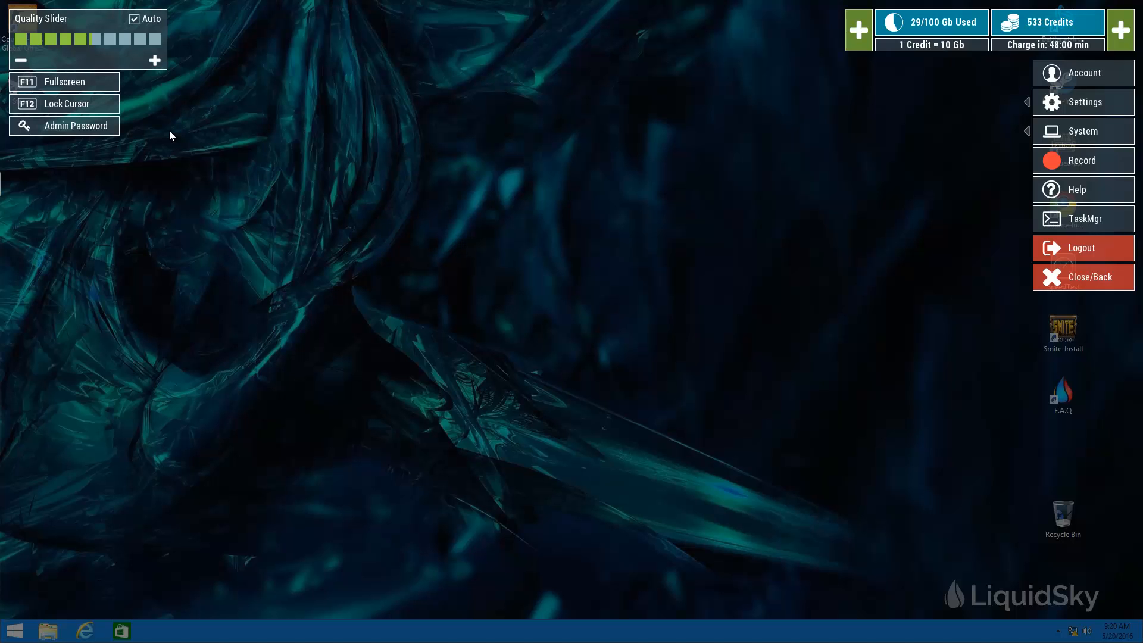
{"action": "mouse_move", "coordinate": [110, 129]}
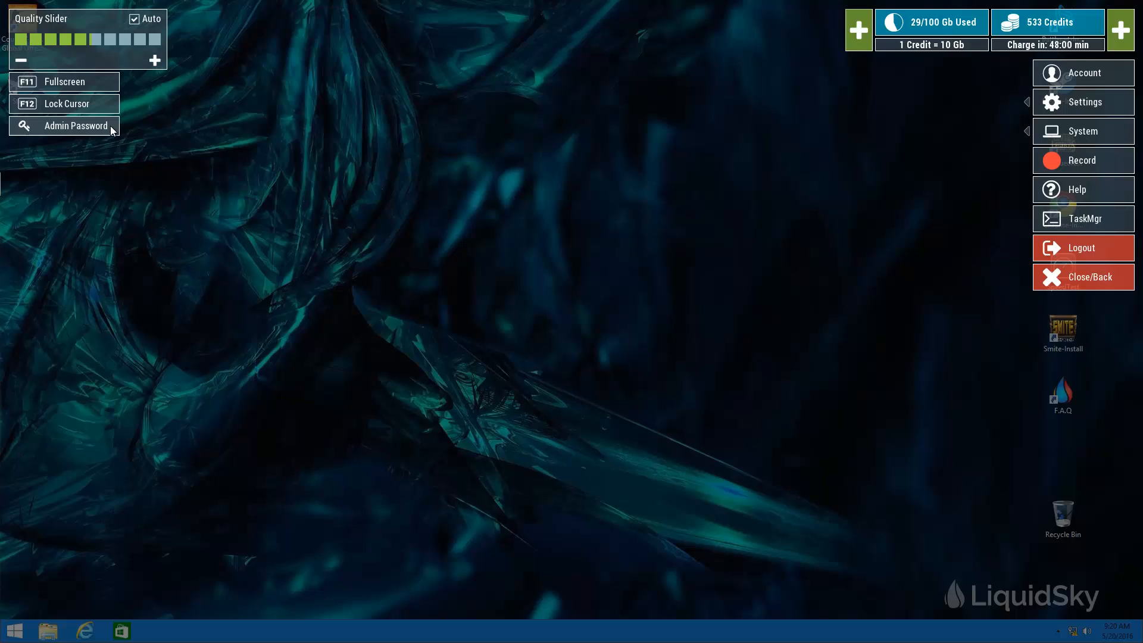
{"action": "mouse_move", "coordinate": [129, 149]}
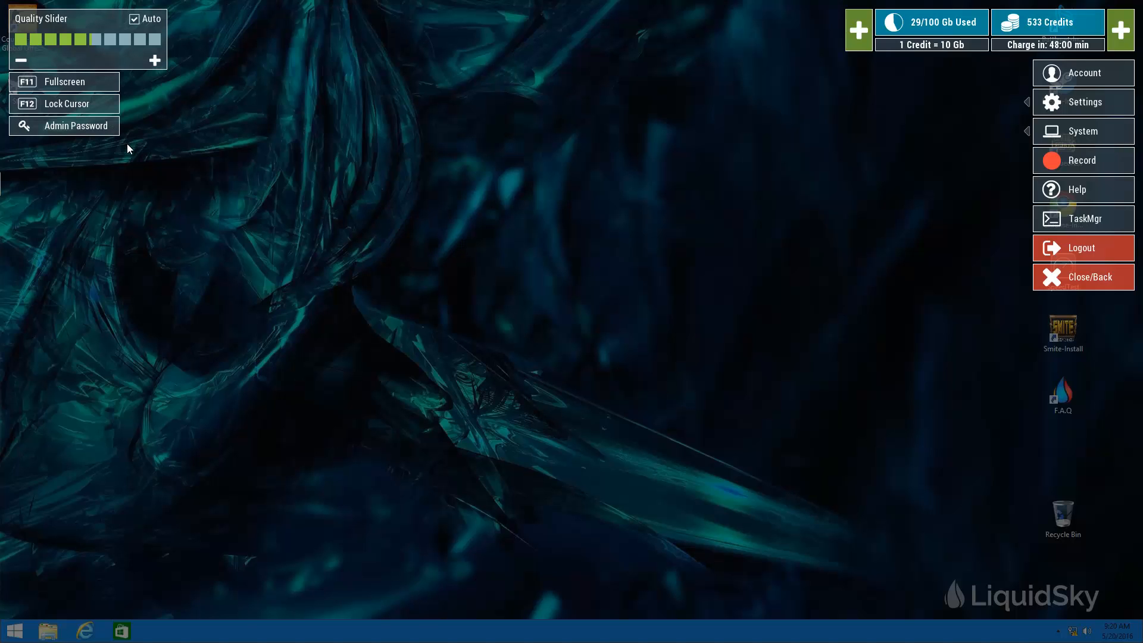
{"action": "mouse_move", "coordinate": [289, 306]}
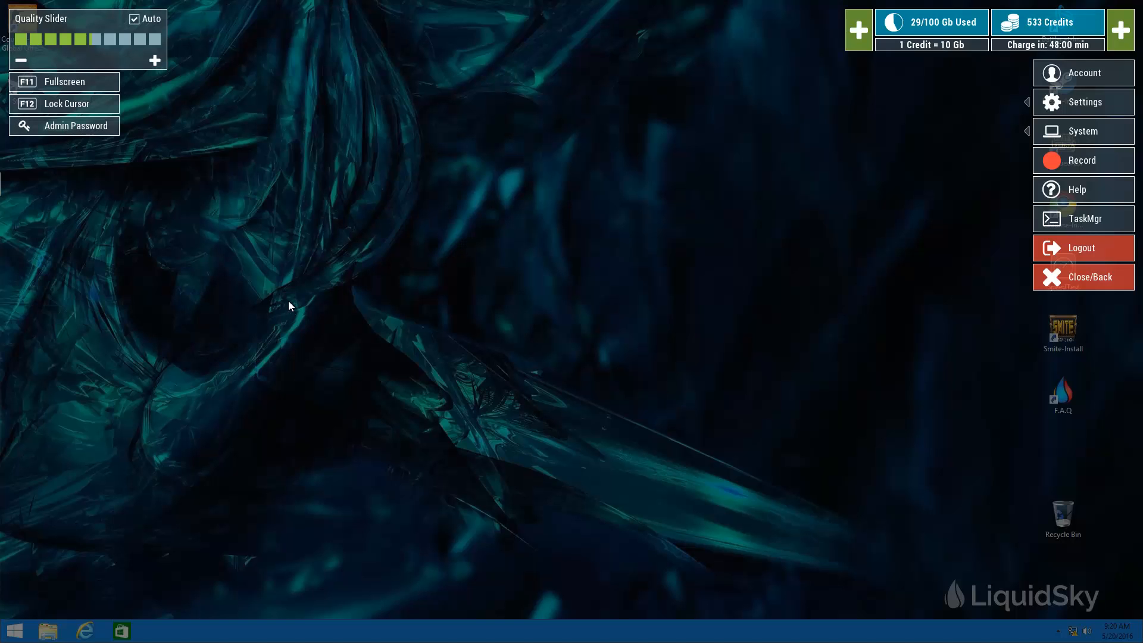
{"action": "mouse_move", "coordinate": [293, 315]}
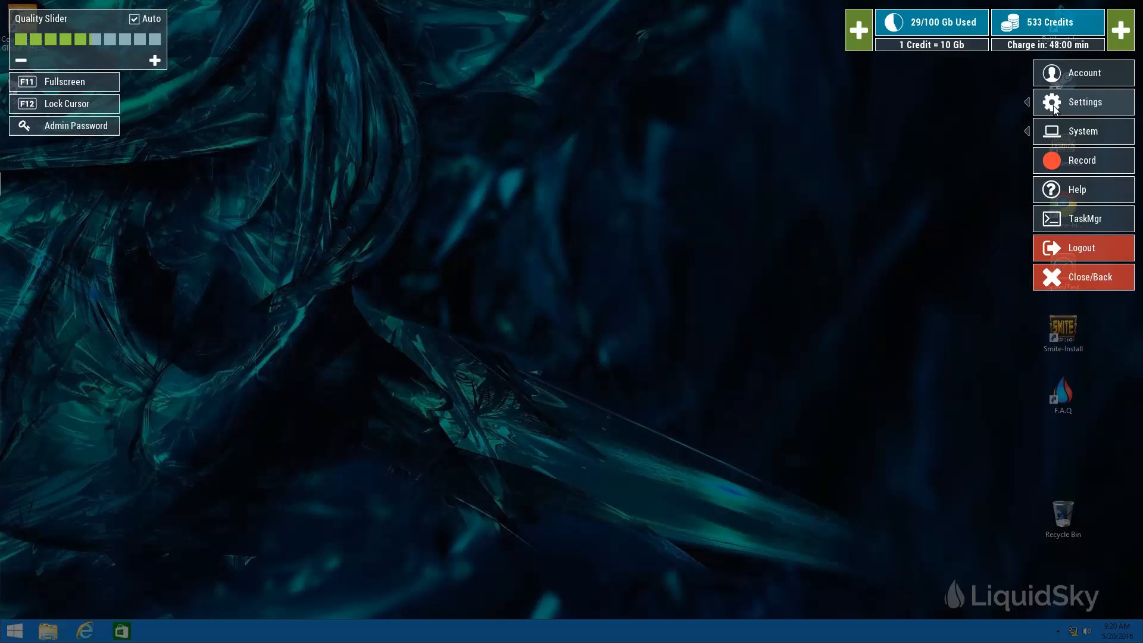
Go to the Settings options from the overlay menu.
{"action": "left_click", "coordinate": [1084, 103]}
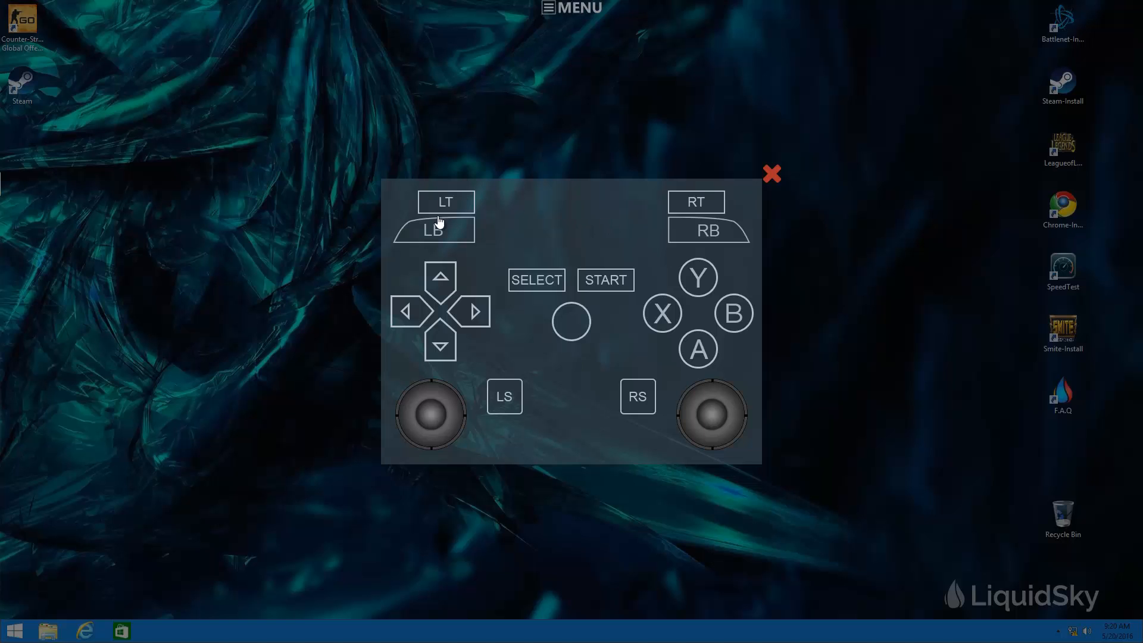
{"action": "mouse_move", "coordinate": [570, 323]}
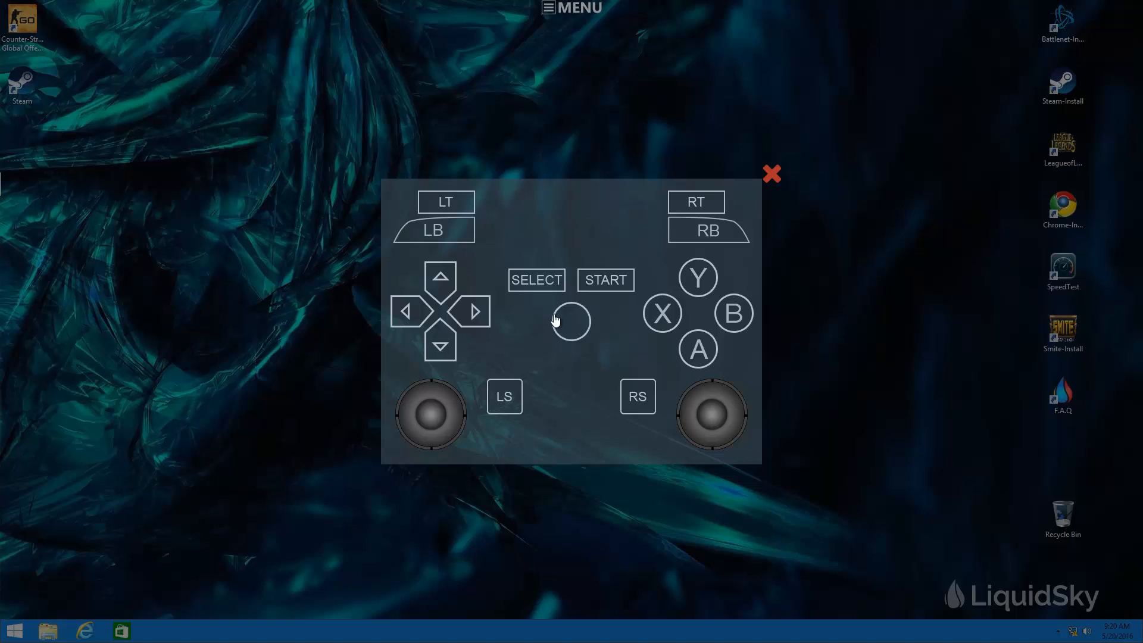
{"action": "mouse_move", "coordinate": [777, 181]}
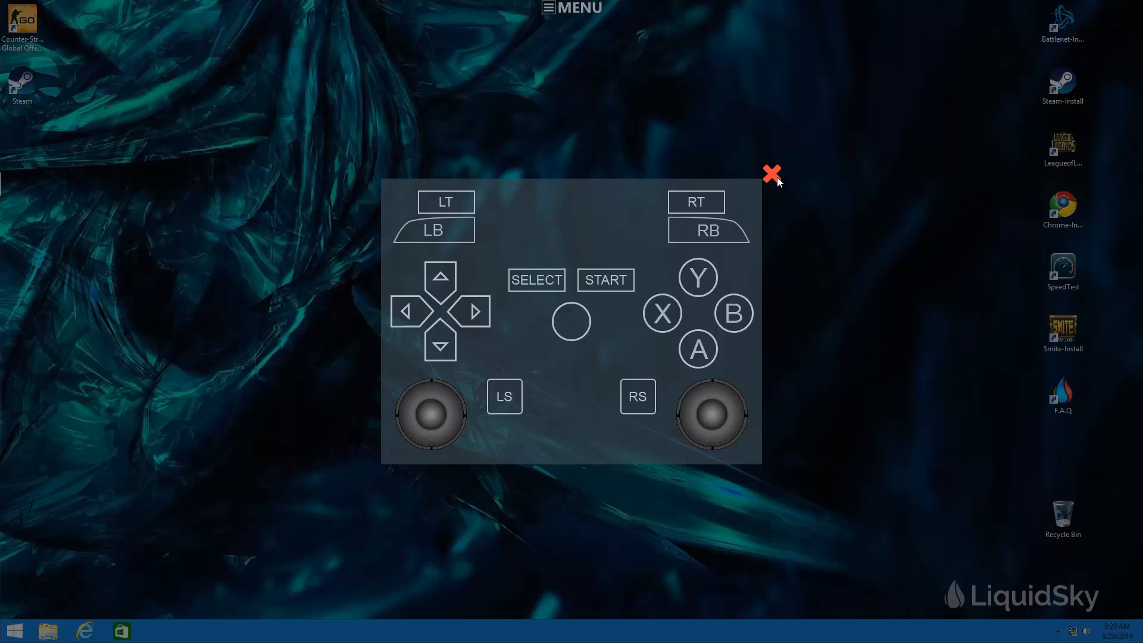
{"action": "left_click", "coordinate": [772, 175]}
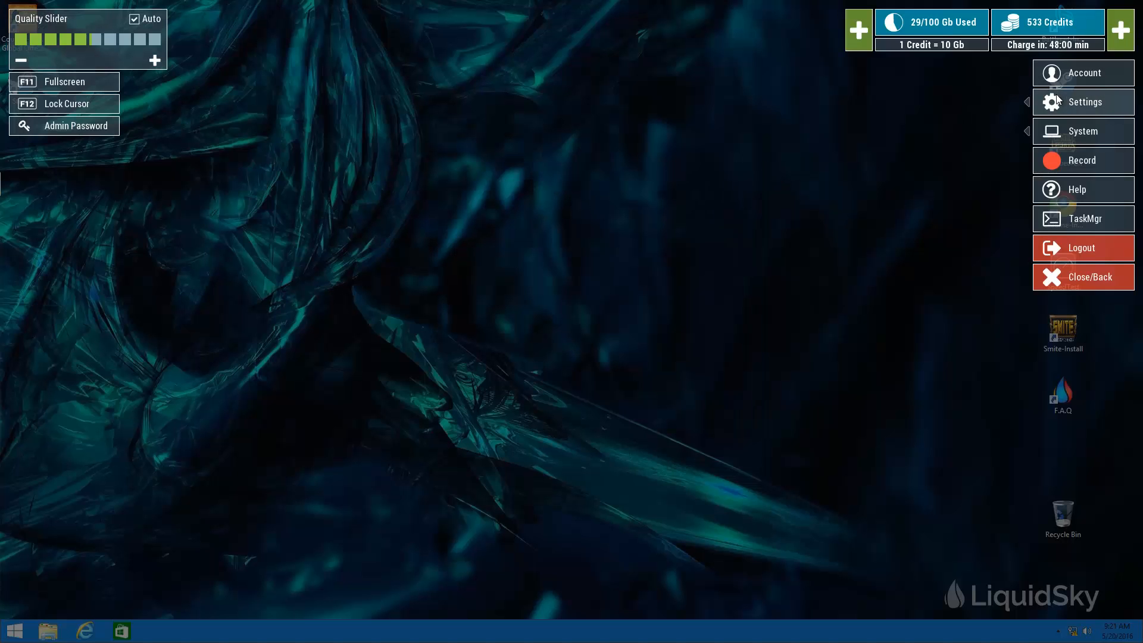
{"action": "left_click", "coordinate": [1083, 103]}
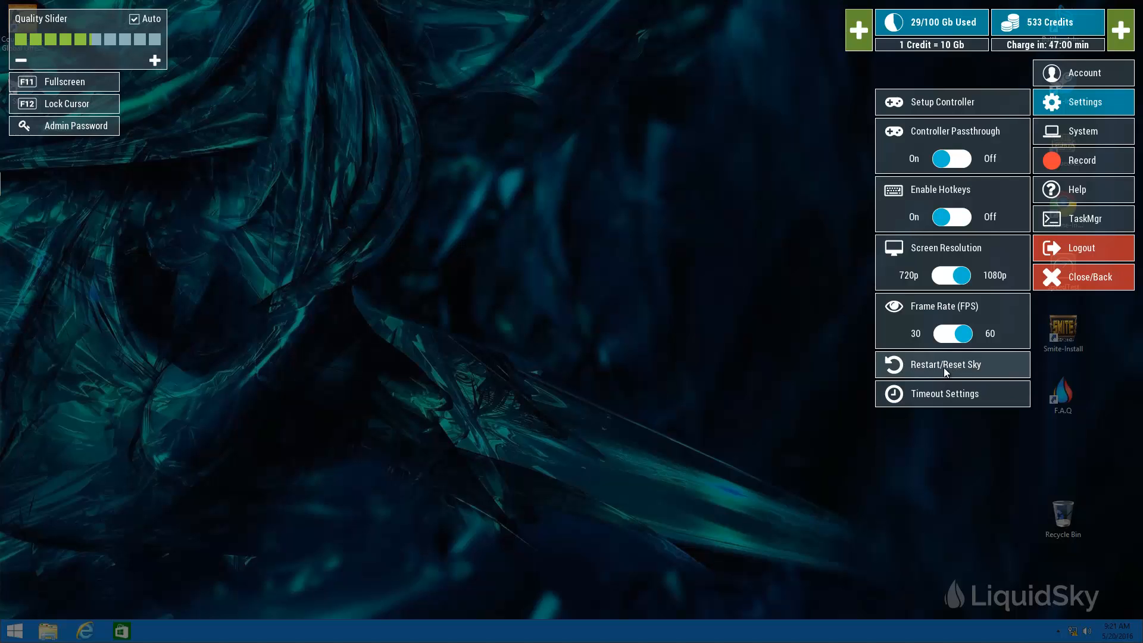
{"action": "mouse_move", "coordinate": [931, 401]}
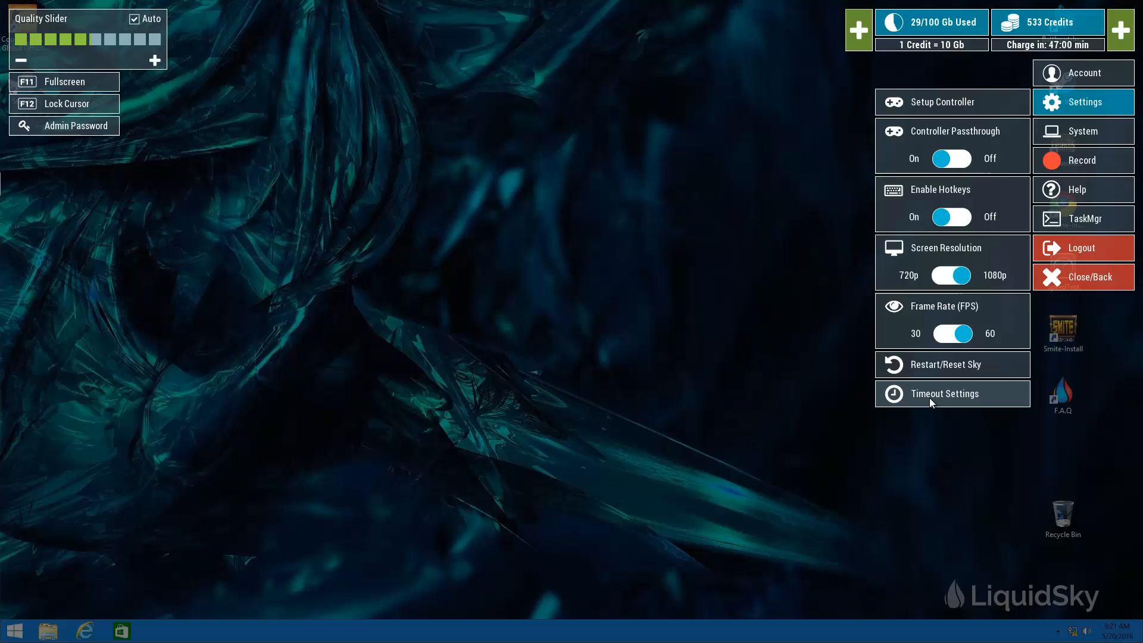
Set the idle timeout so running applications close after 20 minutes.
{"action": "left_click", "coordinate": [944, 394]}
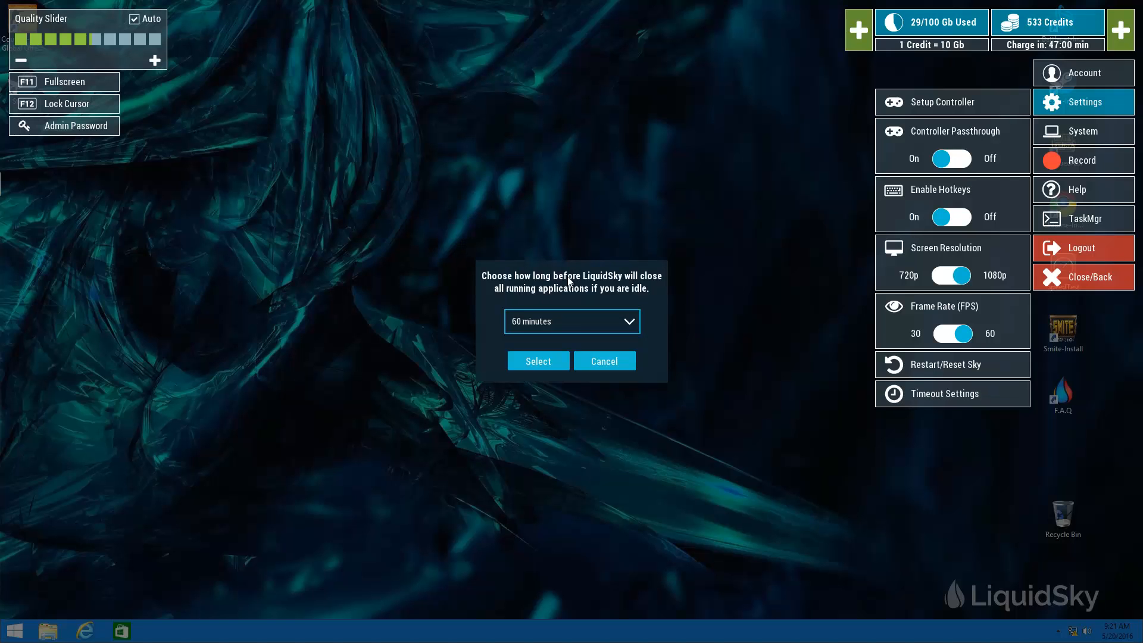
{"action": "left_click", "coordinate": [571, 320]}
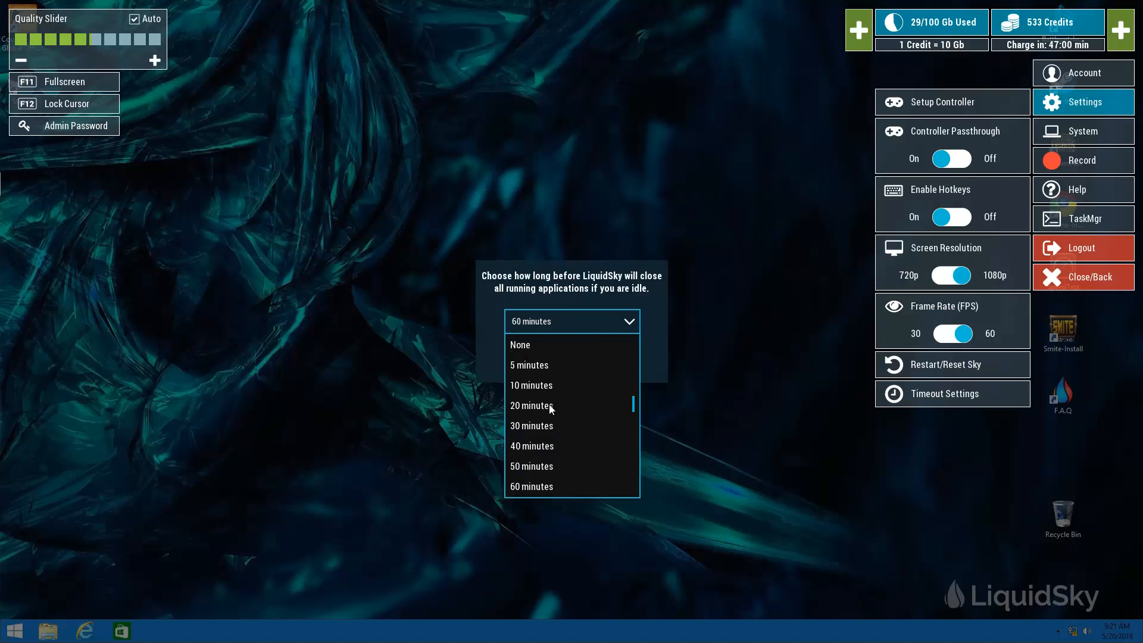
{"action": "left_click", "coordinate": [531, 405]}
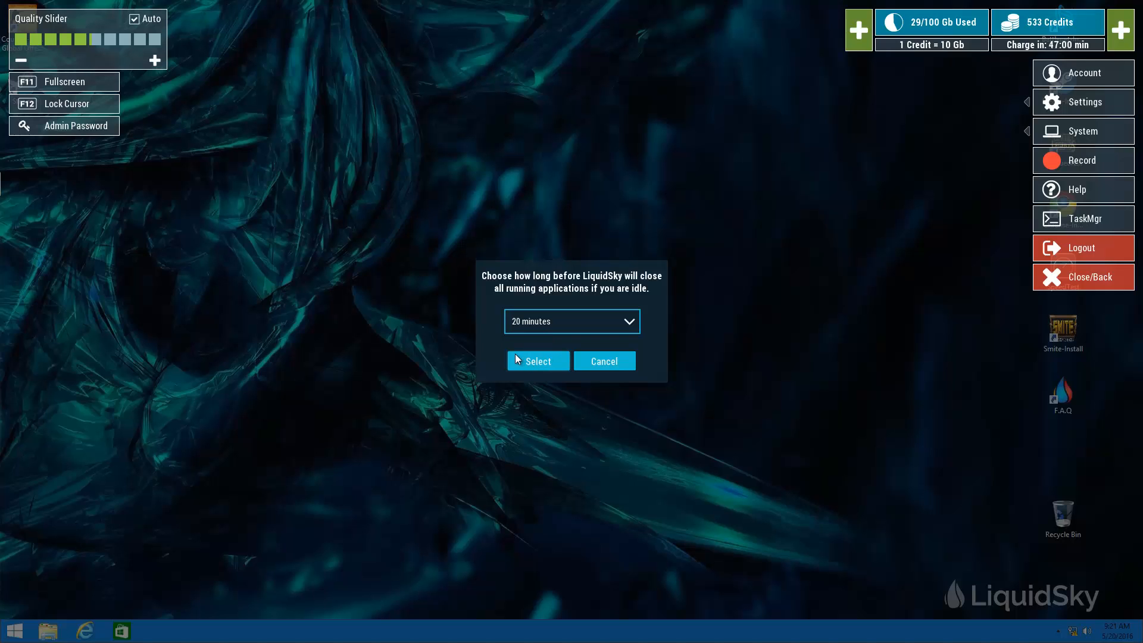
{"action": "left_click", "coordinate": [537, 360]}
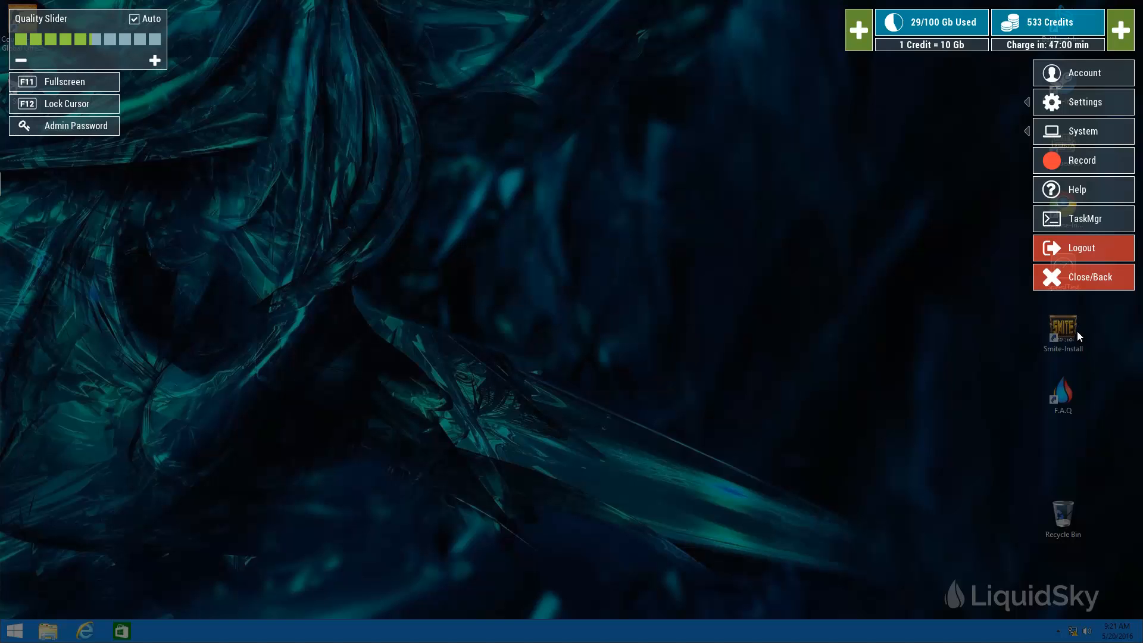
{"action": "mouse_move", "coordinate": [1061, 258]}
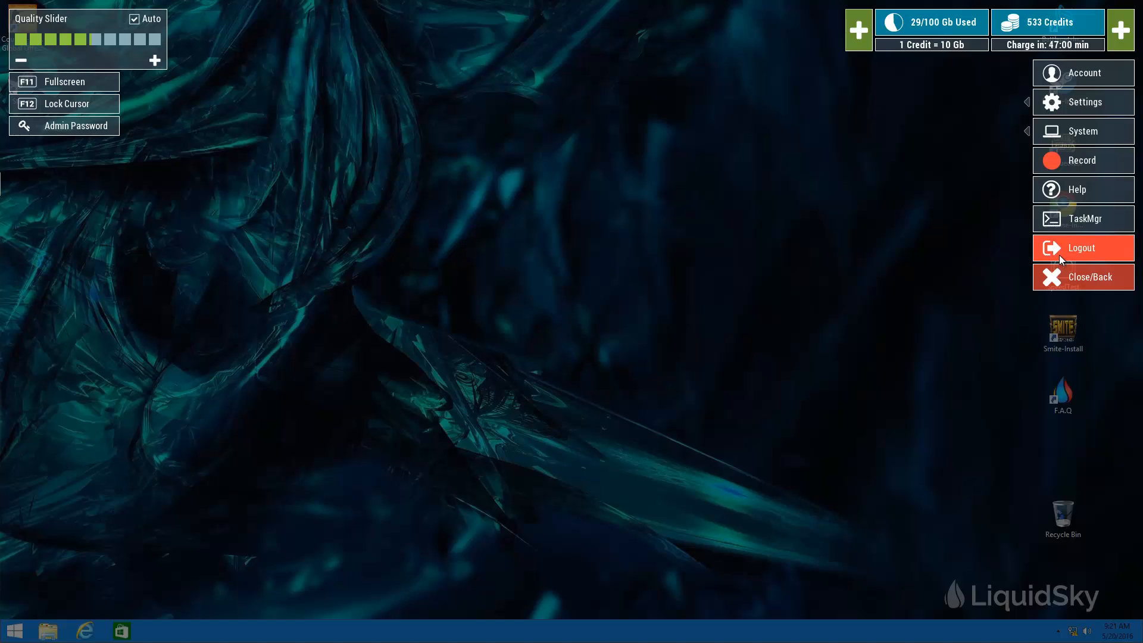
{"action": "left_click", "coordinate": [1083, 248]}
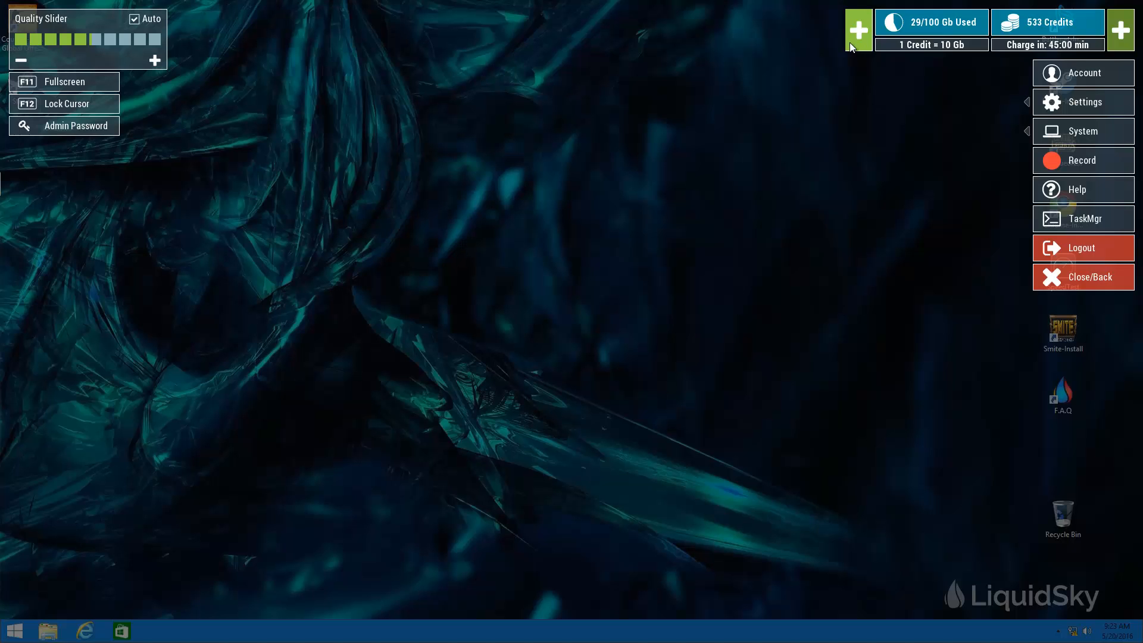
{"action": "mouse_move", "coordinate": [958, 136]}
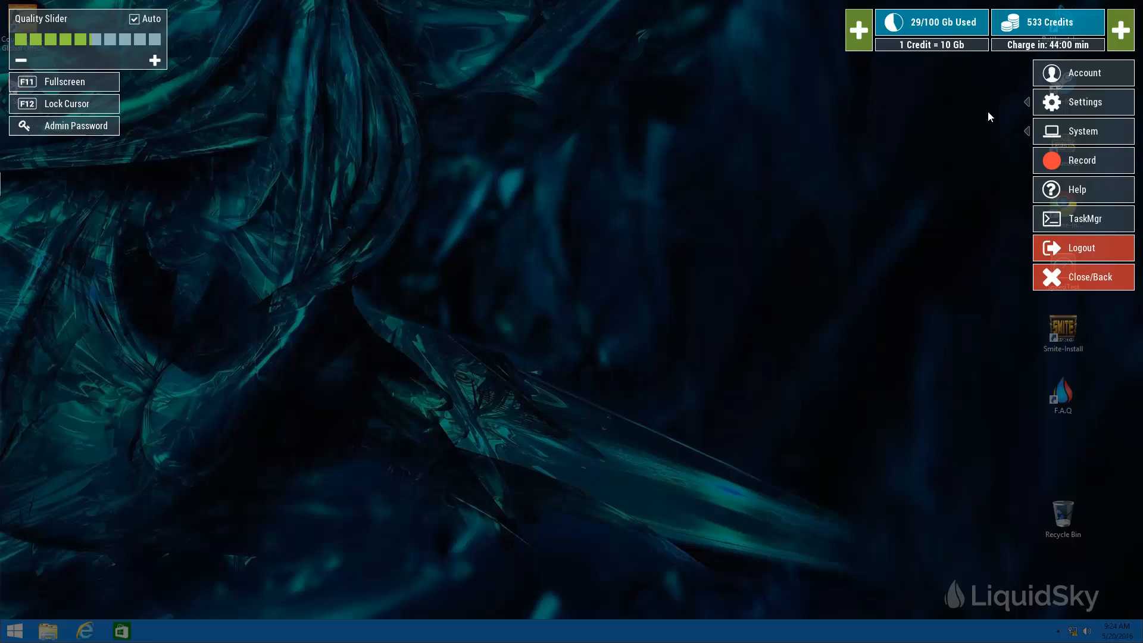
{"action": "mouse_move", "coordinate": [965, 138]}
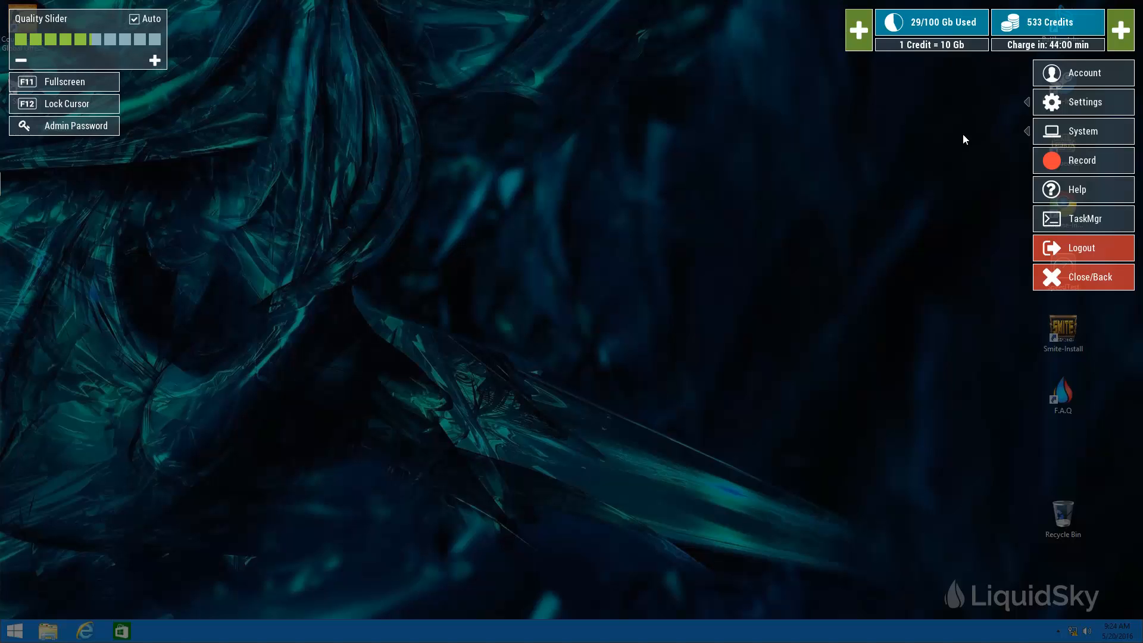
{"action": "mouse_move", "coordinate": [976, 148]}
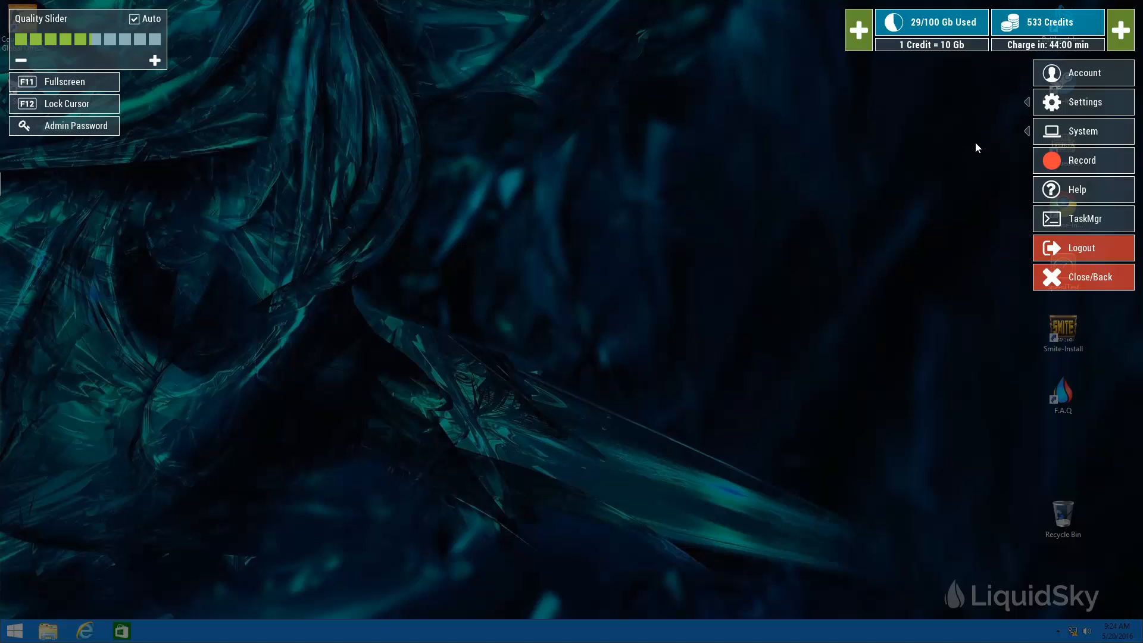
{"action": "mouse_move", "coordinate": [957, 165]}
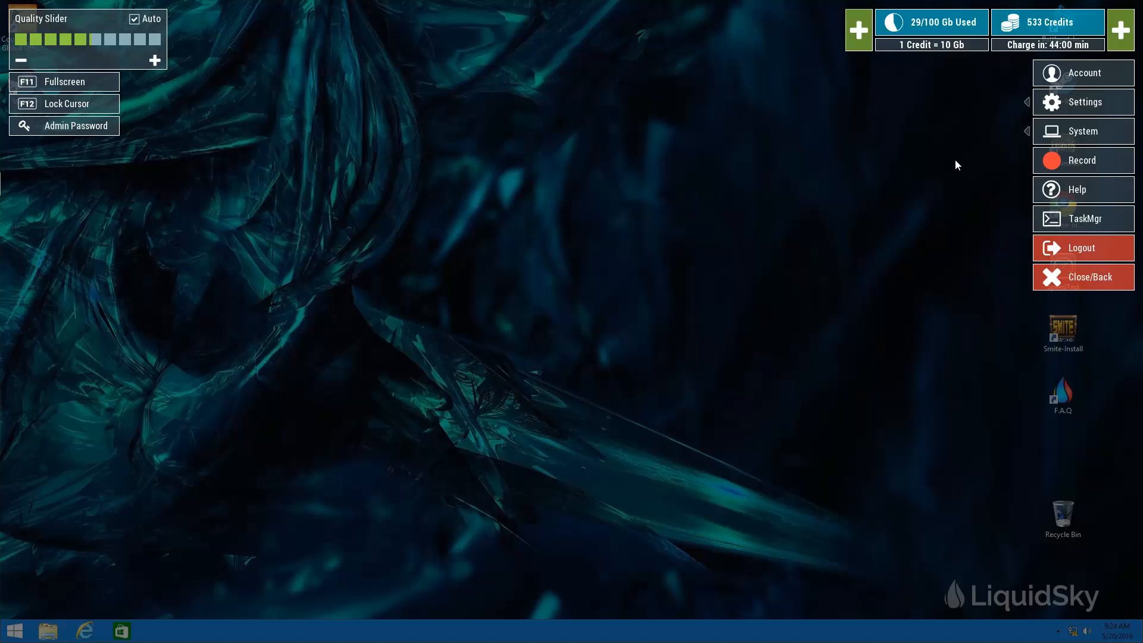
{"action": "mouse_move", "coordinate": [957, 163]}
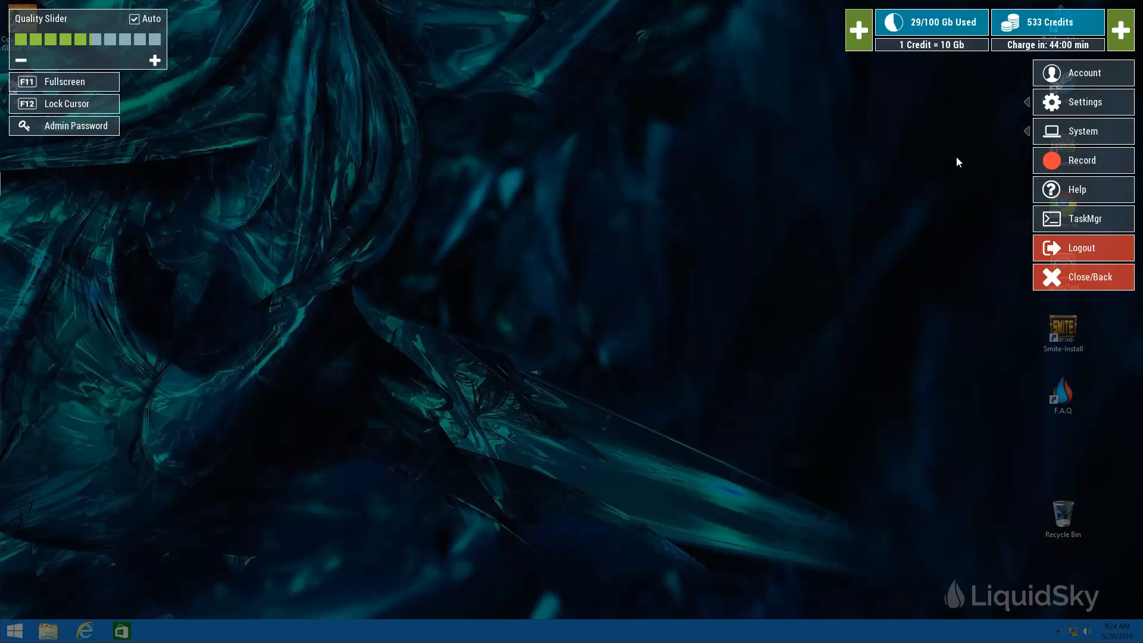
{"action": "mouse_move", "coordinate": [950, 157]}
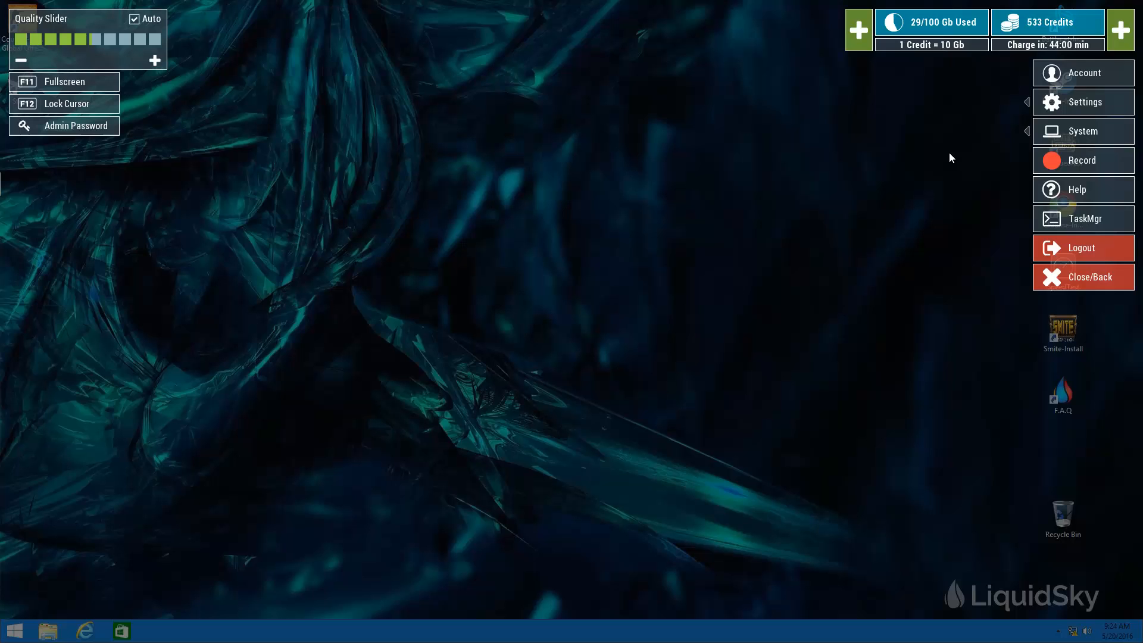
{"action": "mouse_move", "coordinate": [862, 163]}
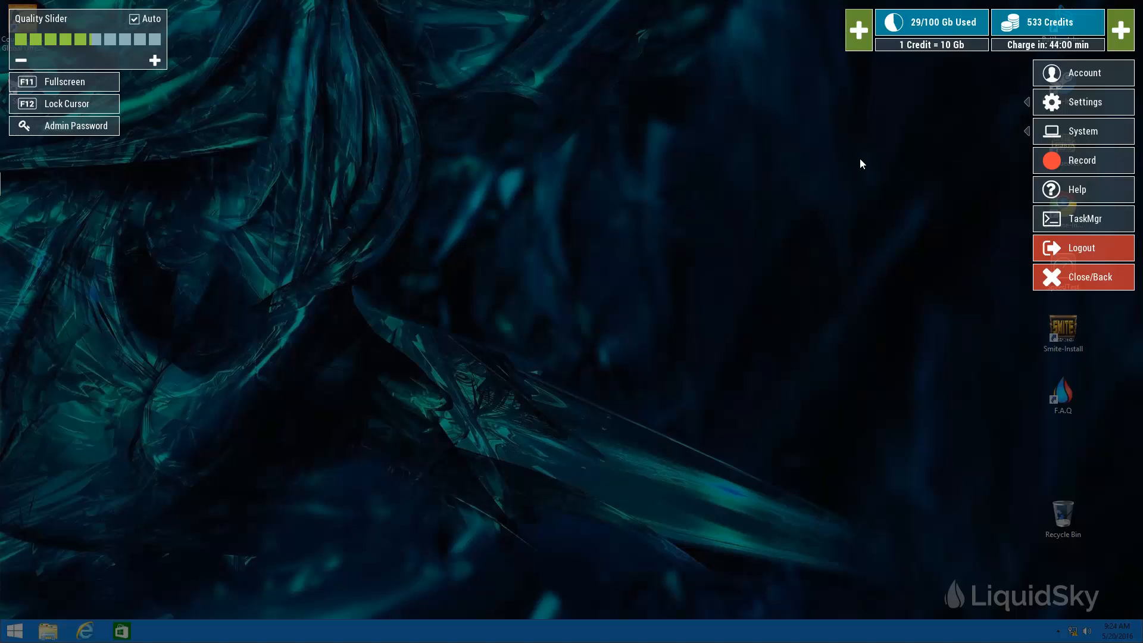
{"action": "mouse_move", "coordinate": [705, 188]}
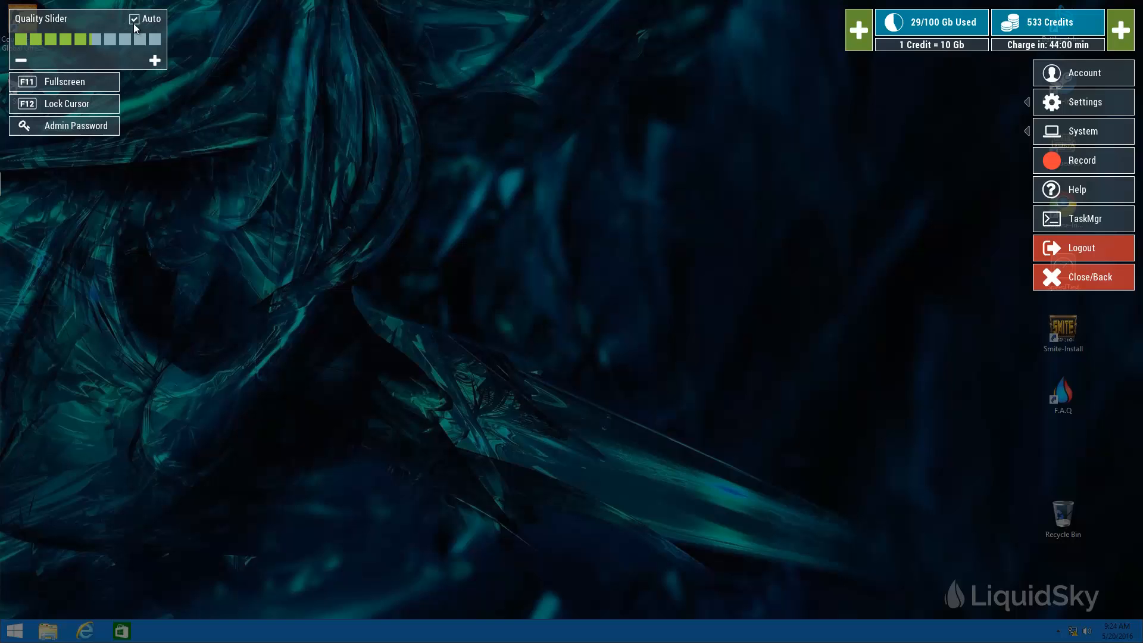
{"action": "mouse_move", "coordinate": [1083, 102]}
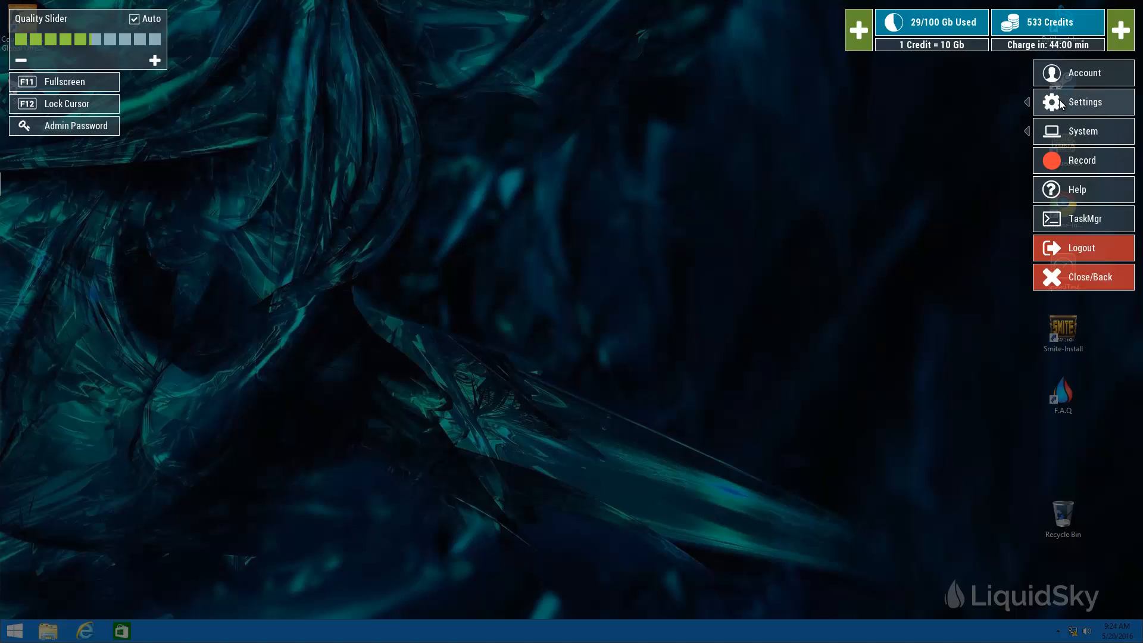
{"action": "left_click", "coordinate": [1084, 102]}
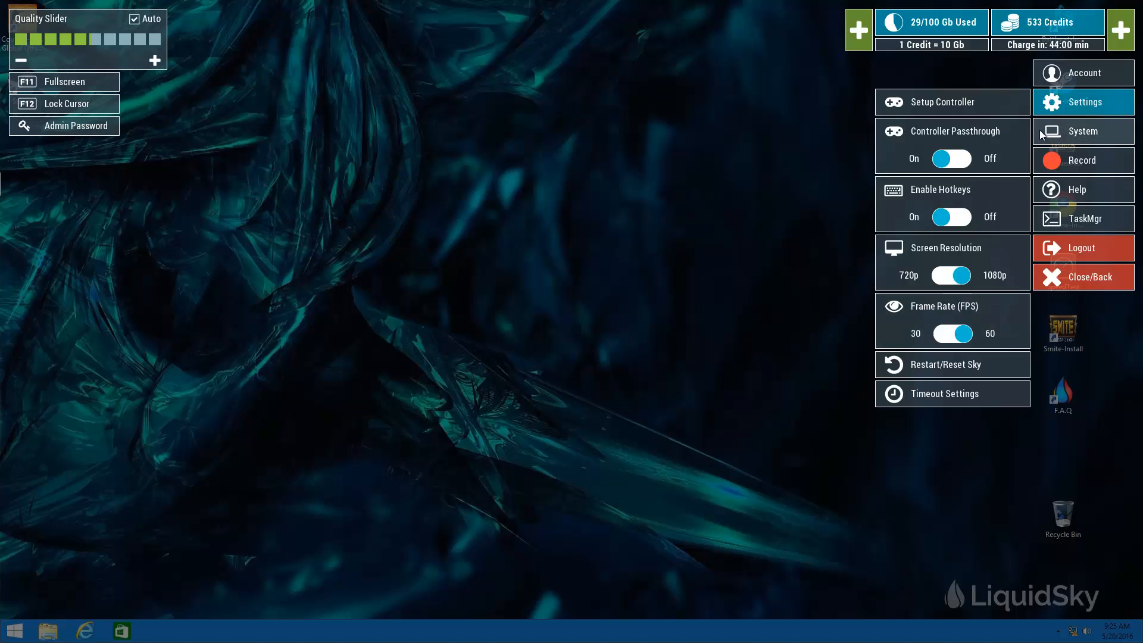
{"action": "left_click", "coordinate": [1083, 101]}
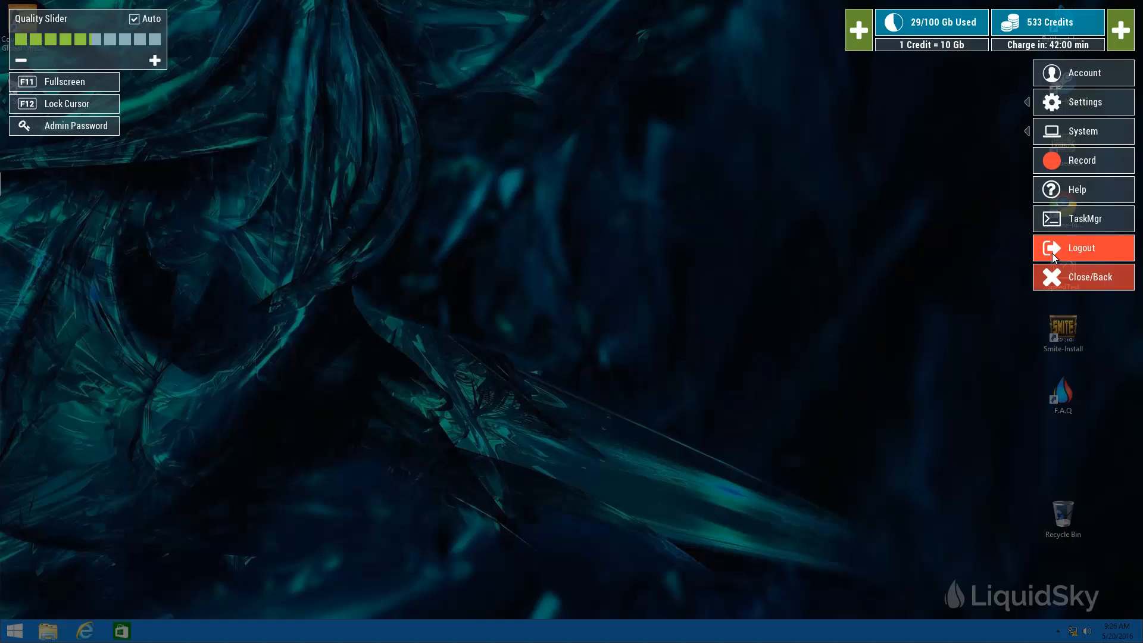
Log out to bring up the end-session warning with End Session, Leave Running and Cancel.
{"action": "left_click", "coordinate": [1083, 248]}
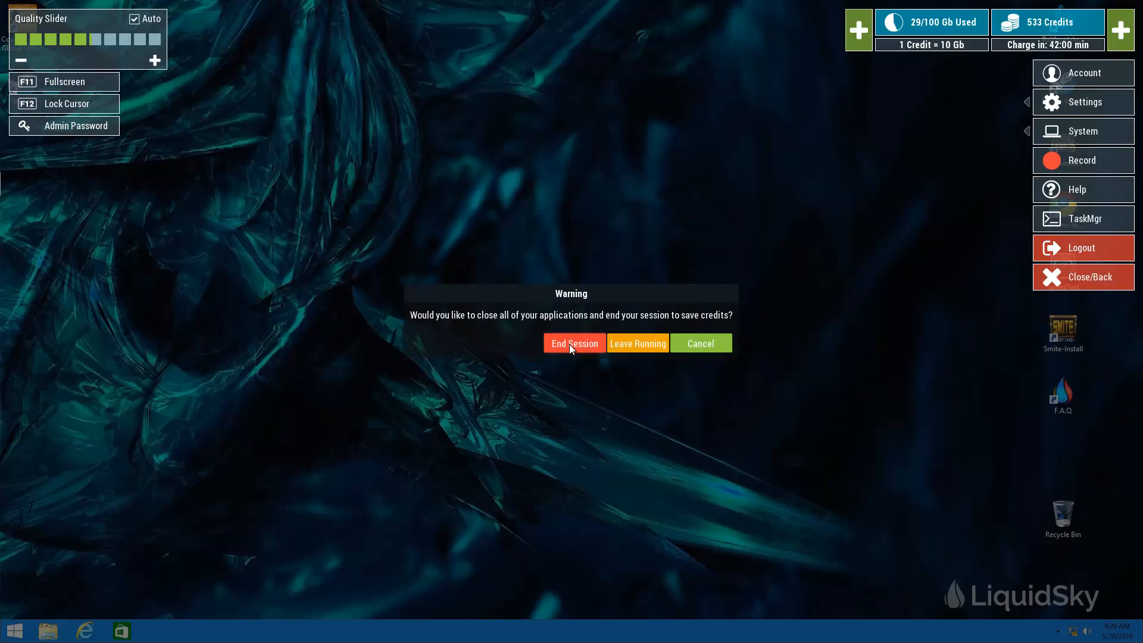
{"action": "mouse_move", "coordinate": [841, 105]}
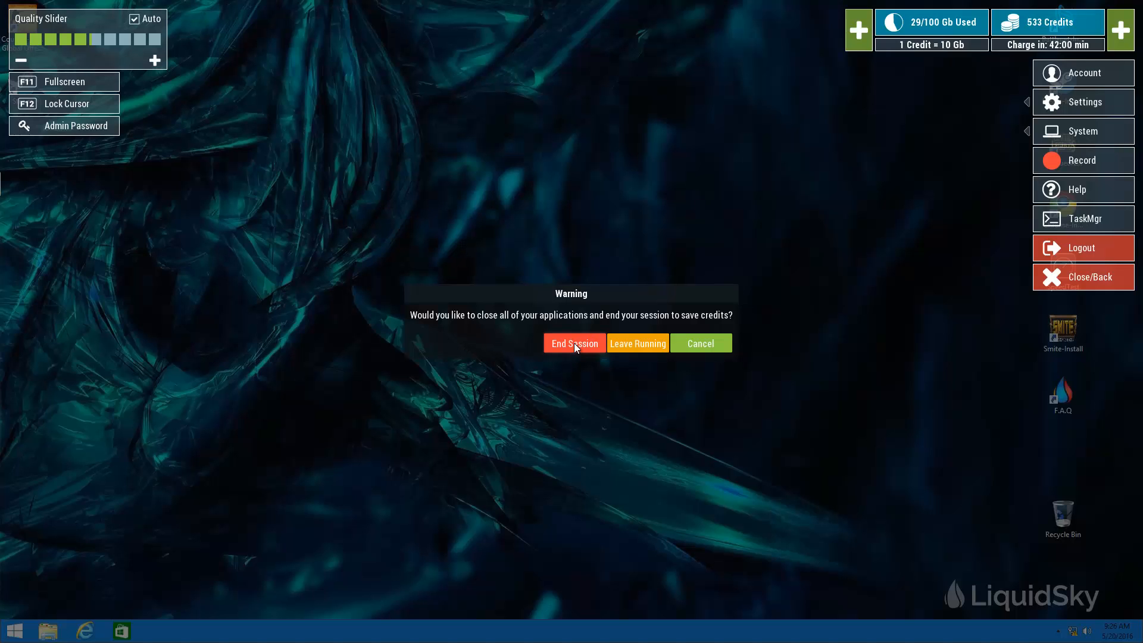
{"action": "mouse_move", "coordinate": [699, 343]}
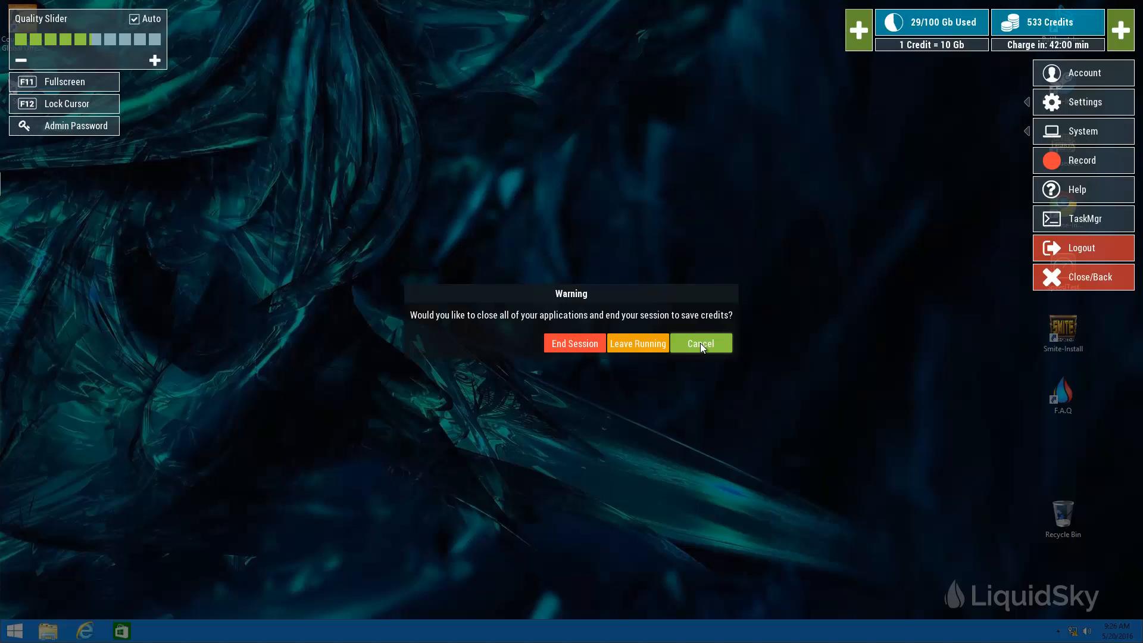